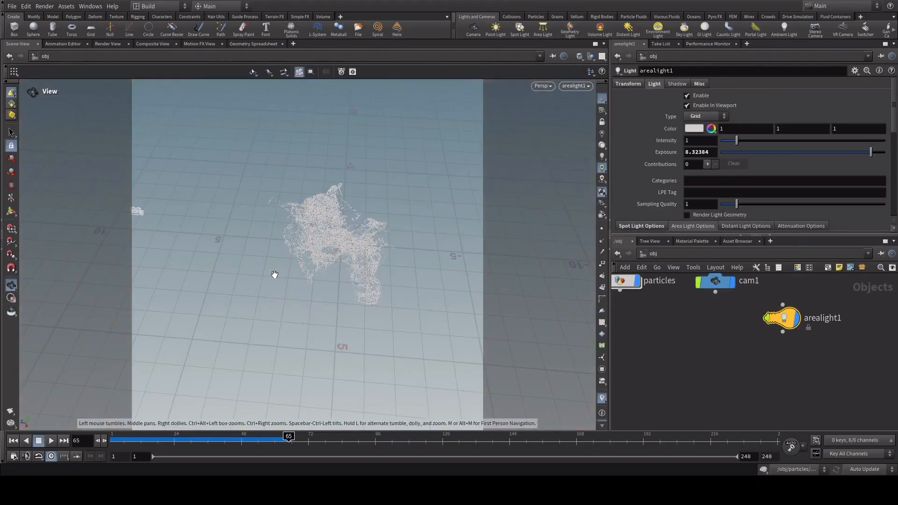
- Look at the particles through cam1 and review mantra1's Rendering and Images settings in /out
click(576, 86)
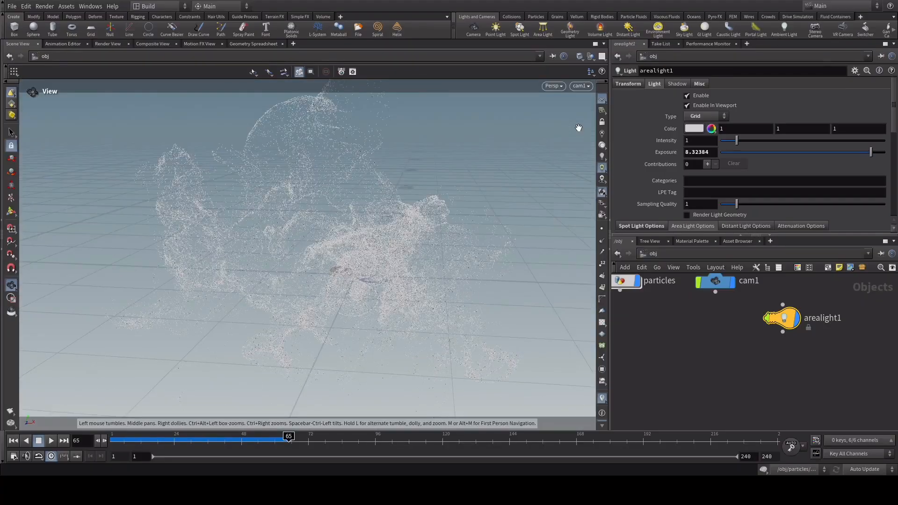
click(692, 241)
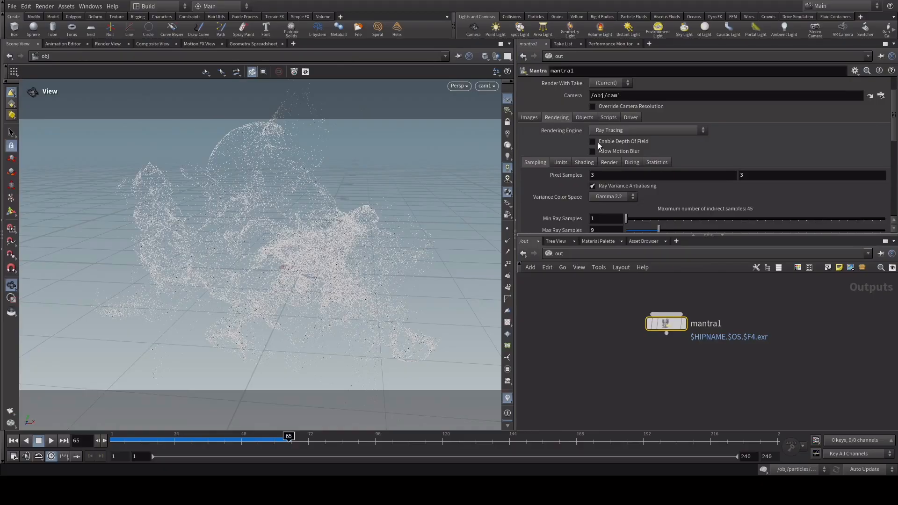
click(592, 152)
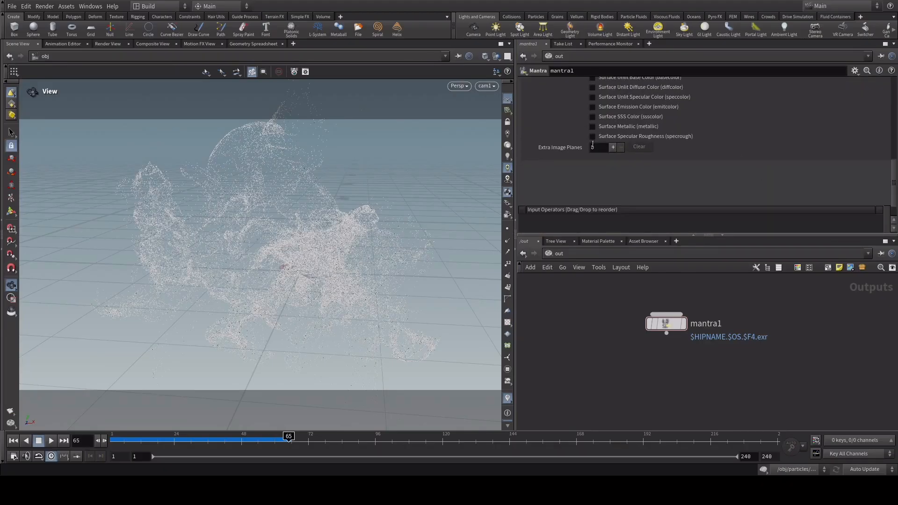
click(612, 147)
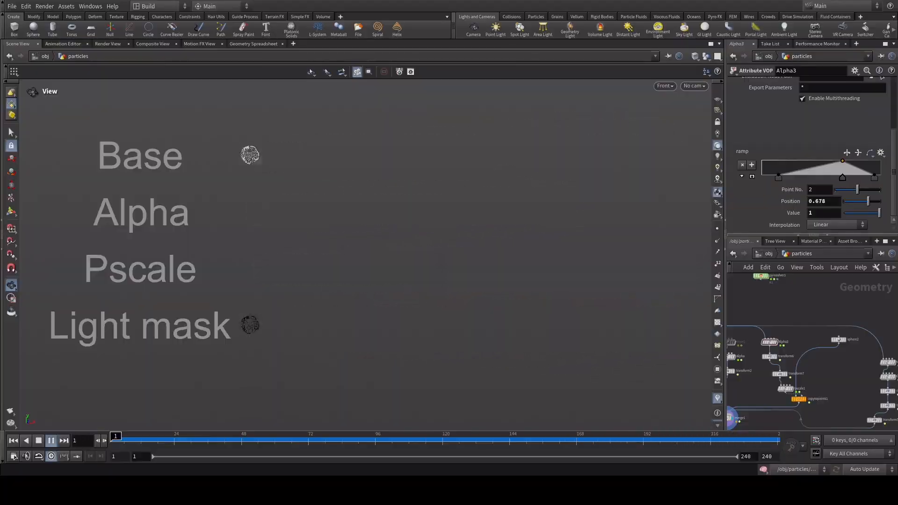
- Play the timeline to run the Base, Alpha, Pscale and Light mask trails to frame 193
click(51, 440)
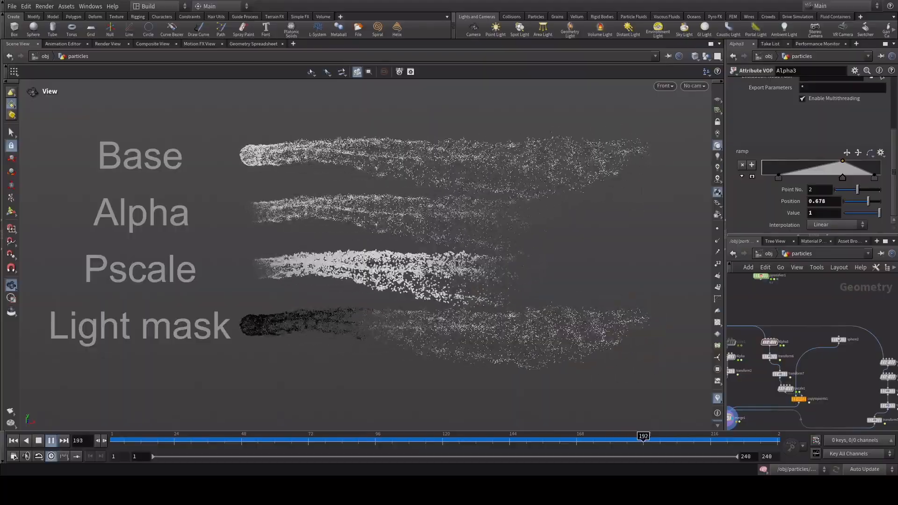
click(64, 440)
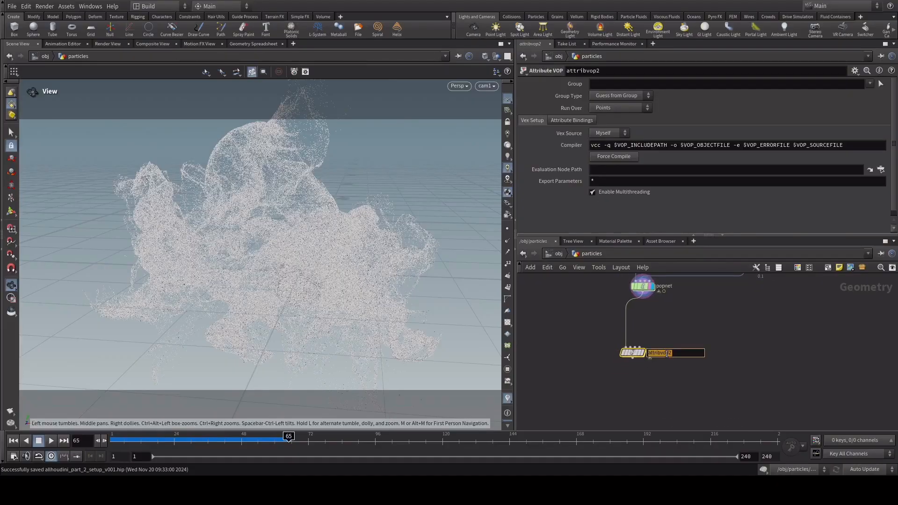
- Name the first Attribute VOP 'color' and duplicate it into Alpha, pscale and light nodes
text(color)
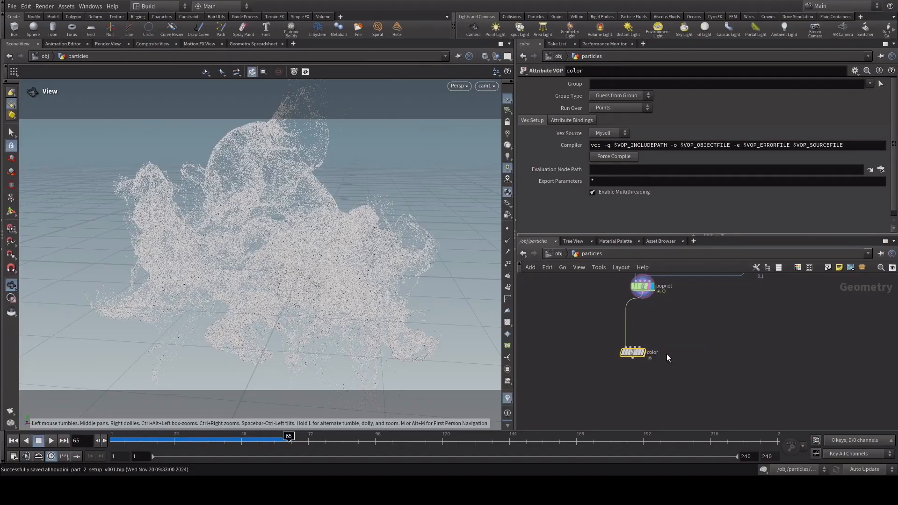
double_click(632, 352)
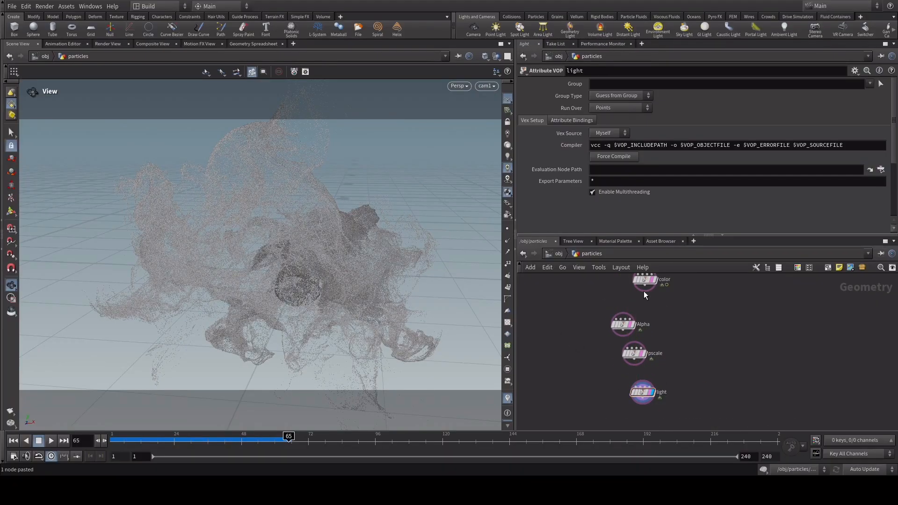
click(645, 282)
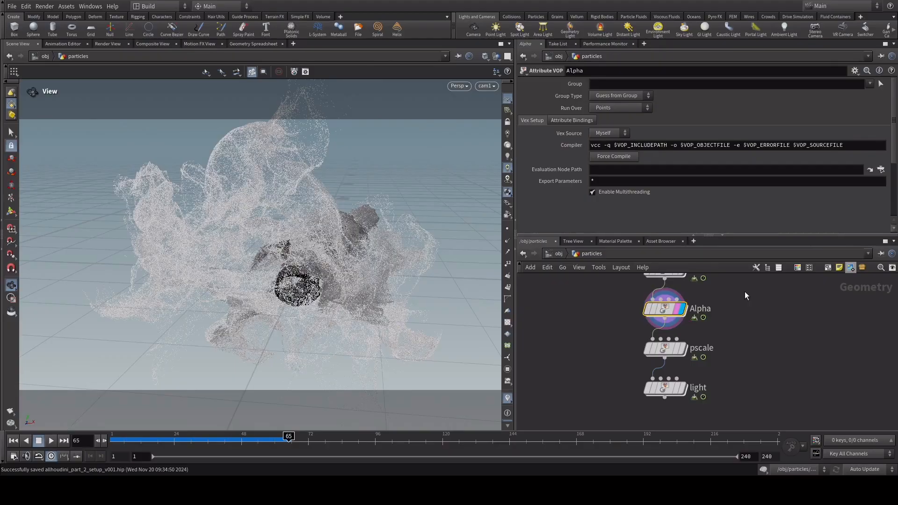
- Inside the Alpha VOP, wire a Ramp Parameter into a Bind node
double_click(664, 309)
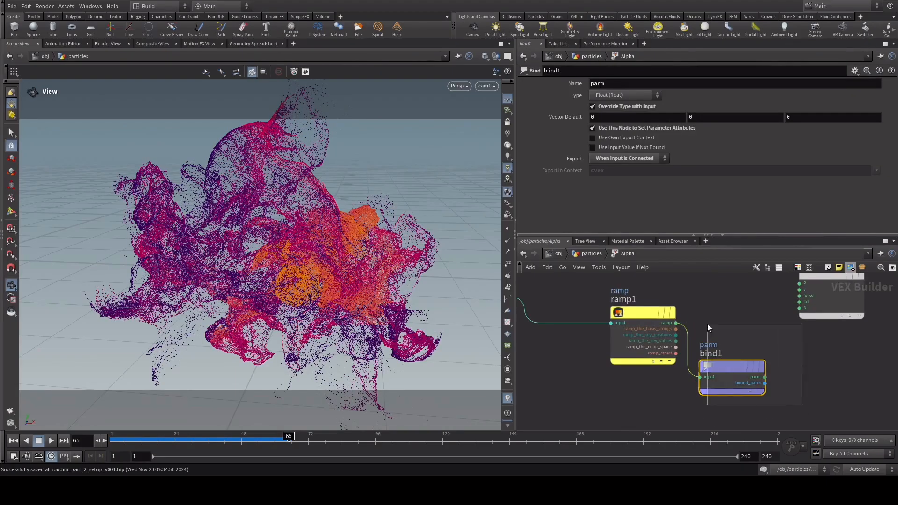
click(642, 313)
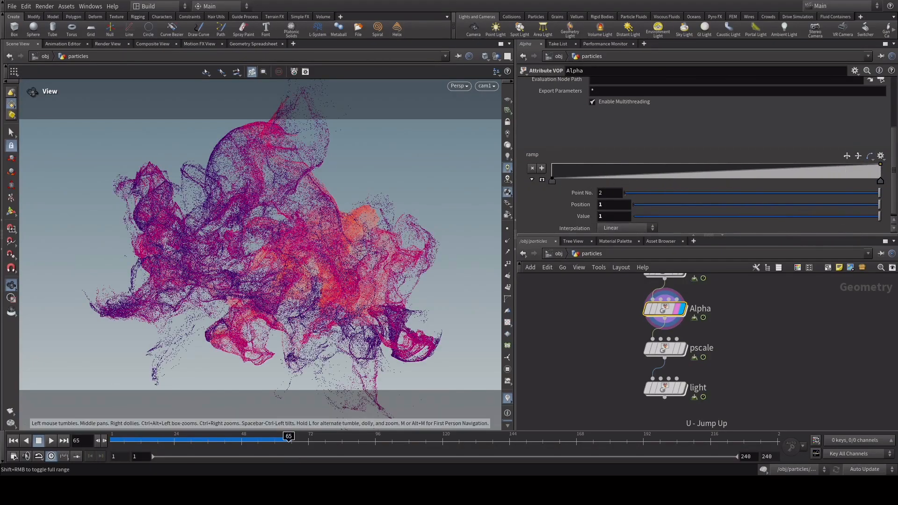
- Shape the Alpha ramp into a triangle peaking mid-life and ending at Value 0.2, checking playback
drag(288, 436, 170, 436)
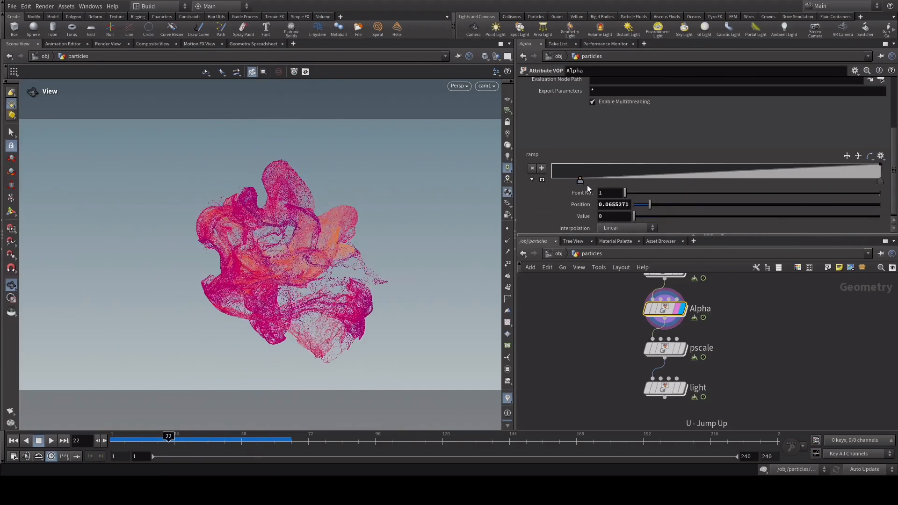
drag(580, 181, 596, 181)
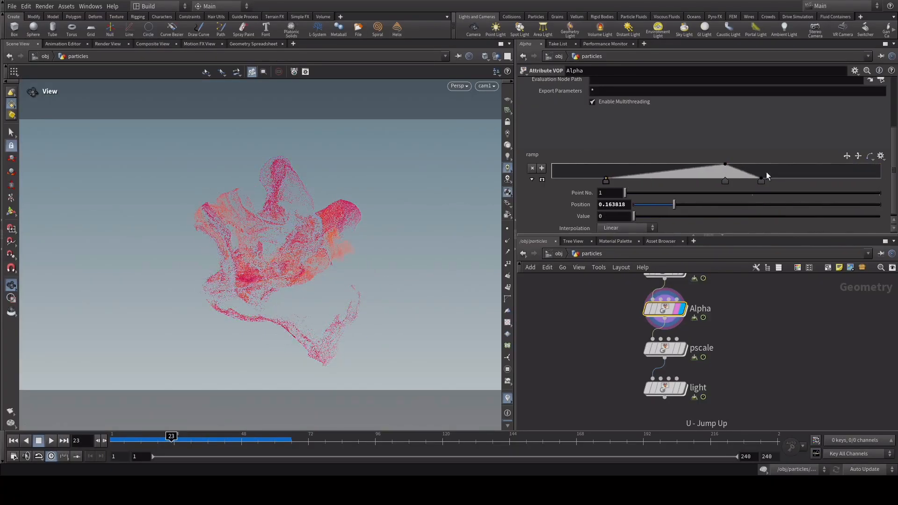
drag(761, 181, 854, 180)
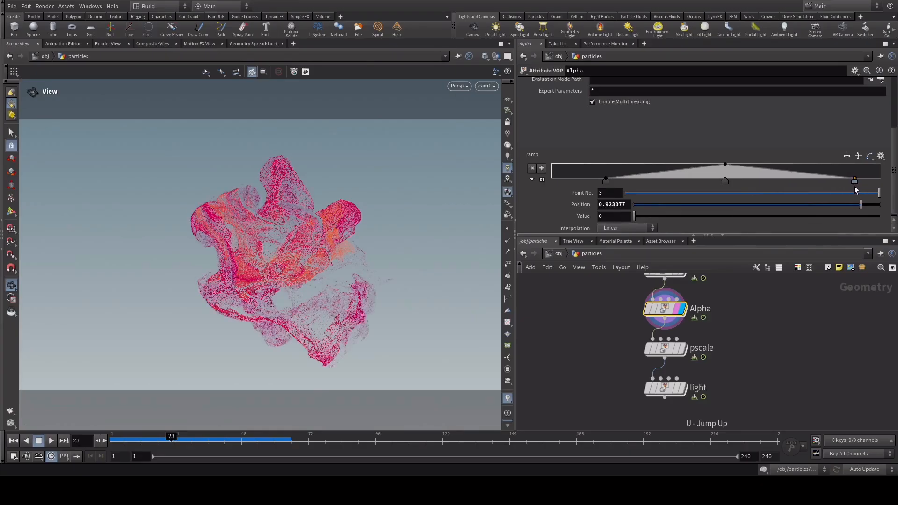
click(50, 441)
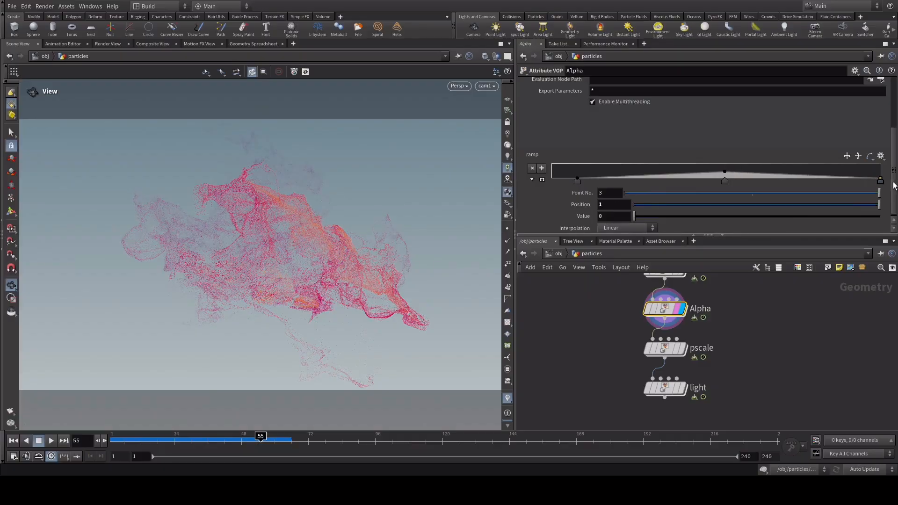
click(50, 441)
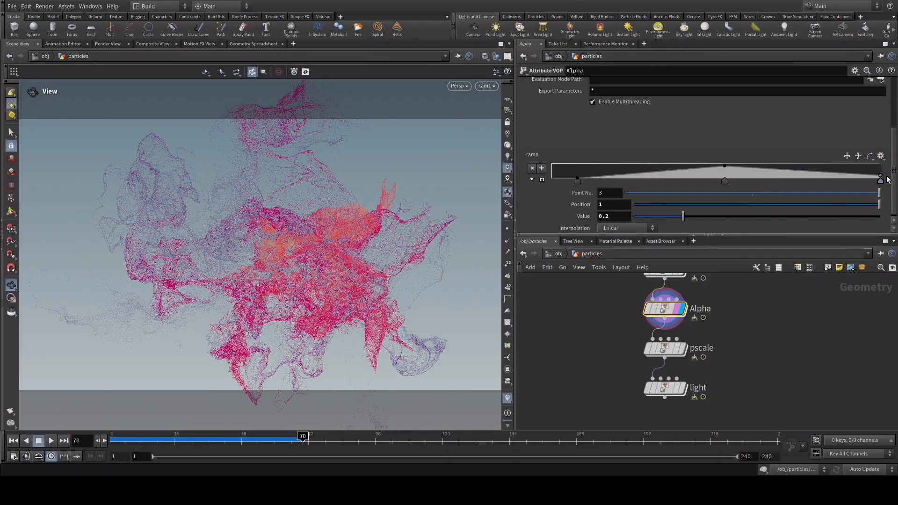
drag(302, 436, 289, 437)
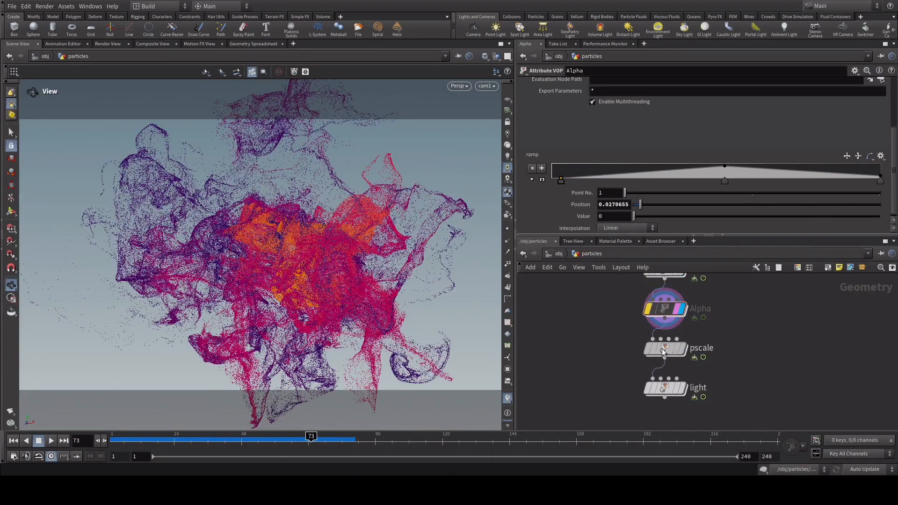
- Inside the pscale VOP, bind ramp1 to a float parameter named pscale
click(665, 348)
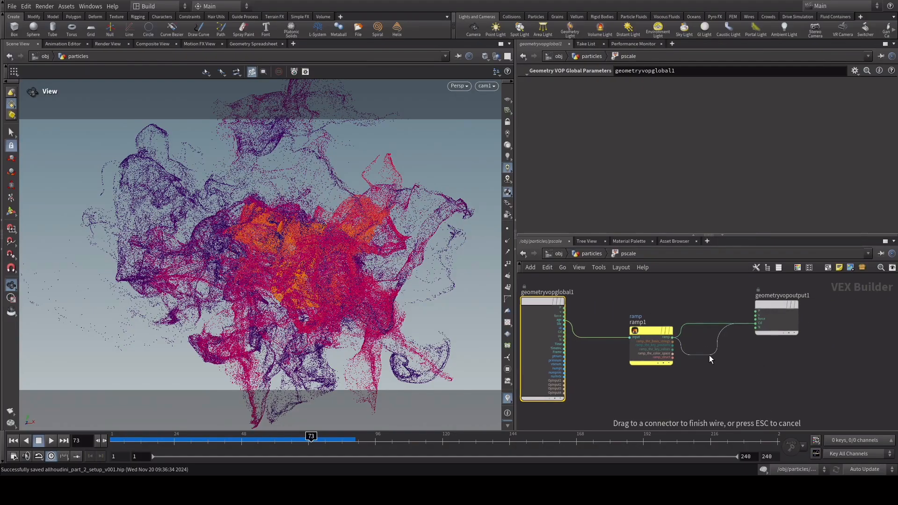
click(709, 360)
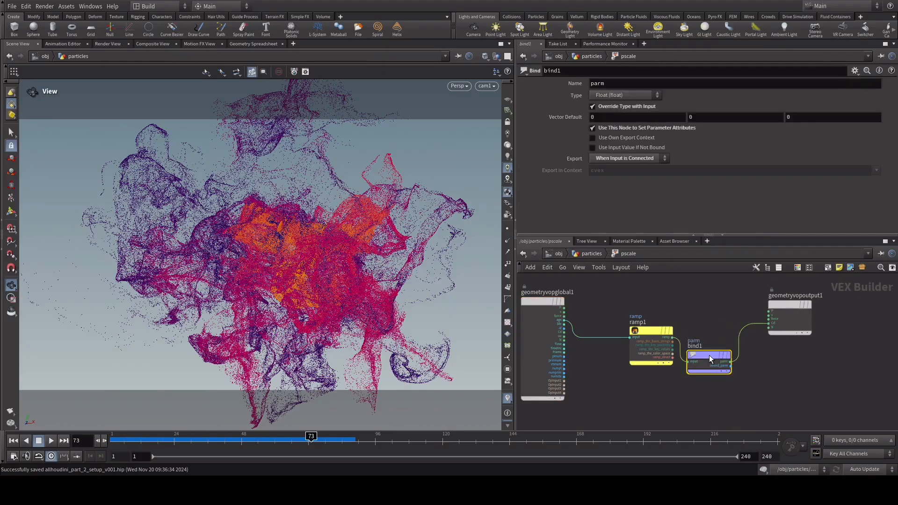
drag(709, 358, 728, 364)
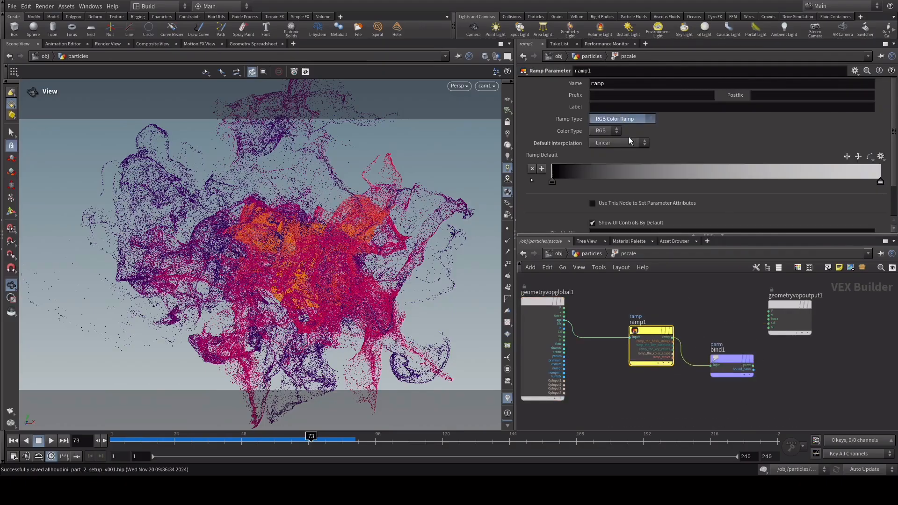
click(732, 365)
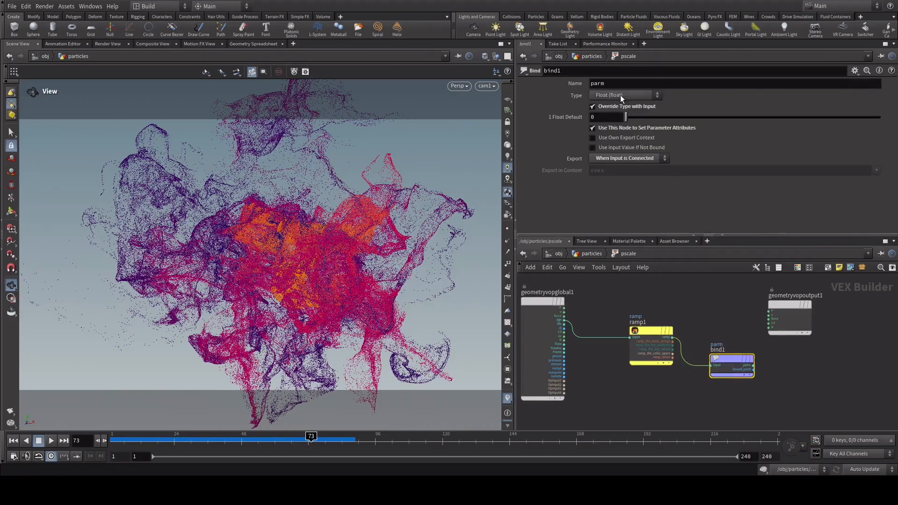
text(pscale)
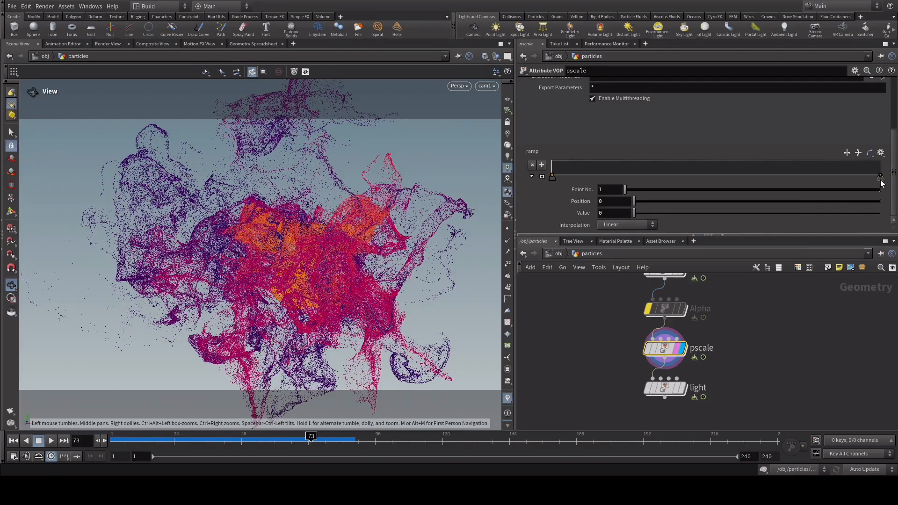
- Add pscale ramp points rising from 0 to 0.0005 around a third and holding there
click(696, 178)
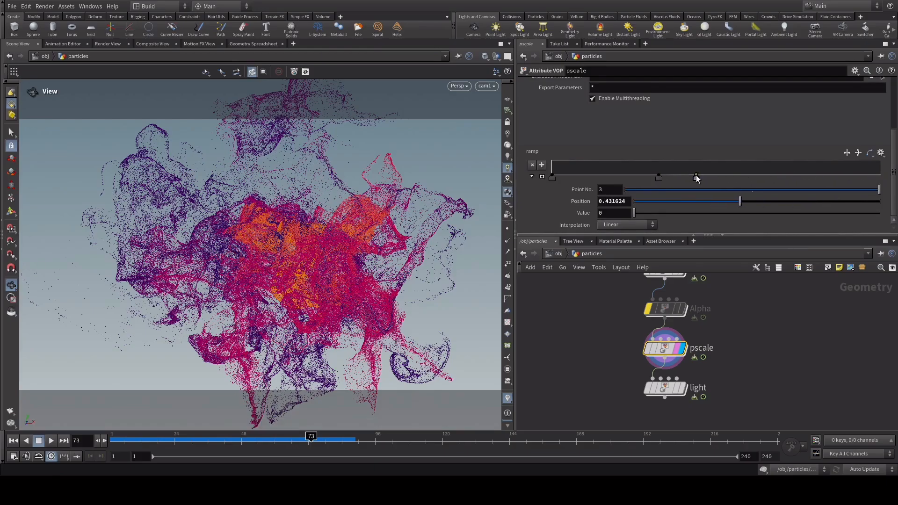
drag(697, 177, 708, 177)
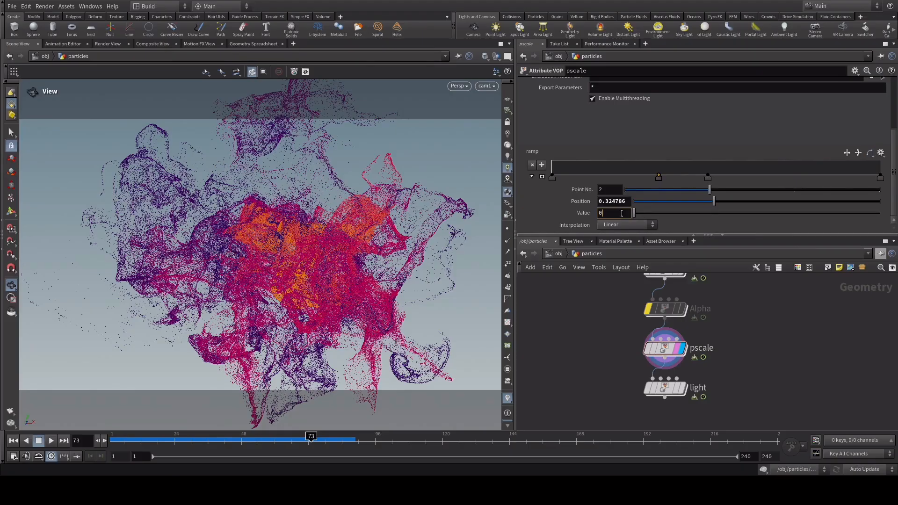
text(0.00)
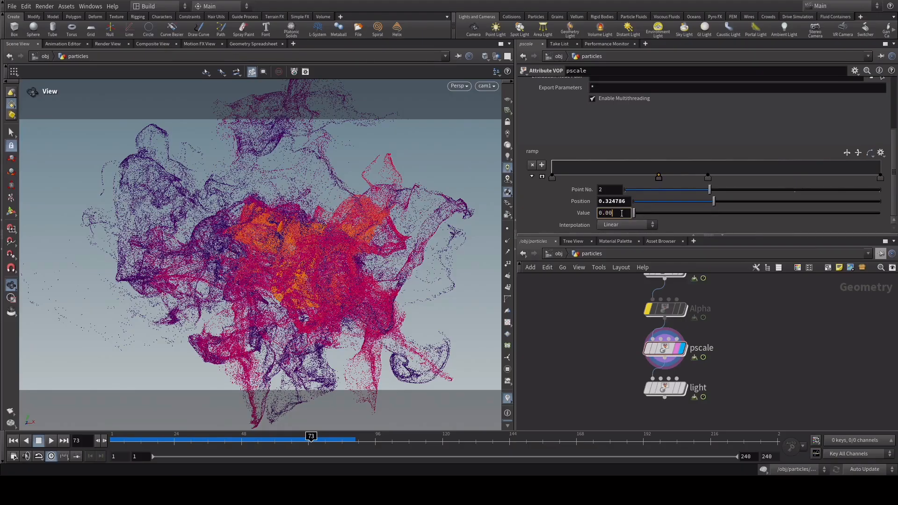
text(0.0005)
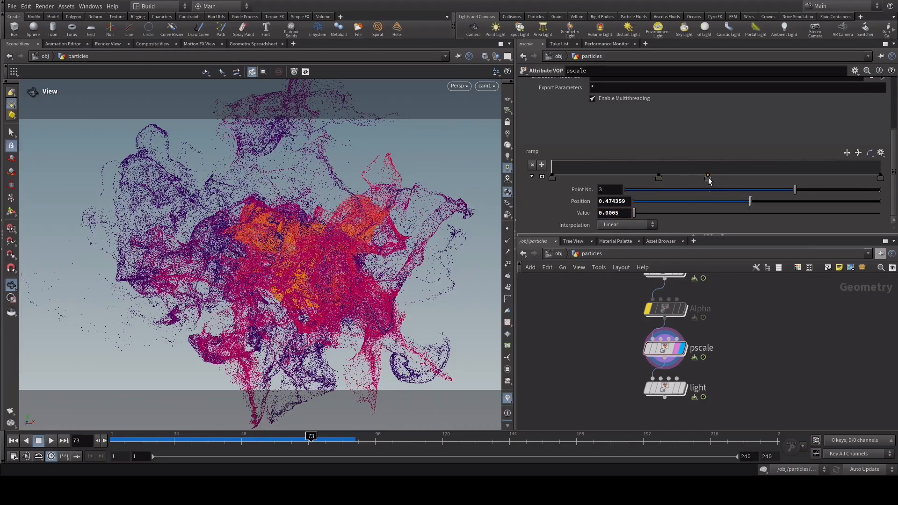
drag(709, 176, 796, 176)
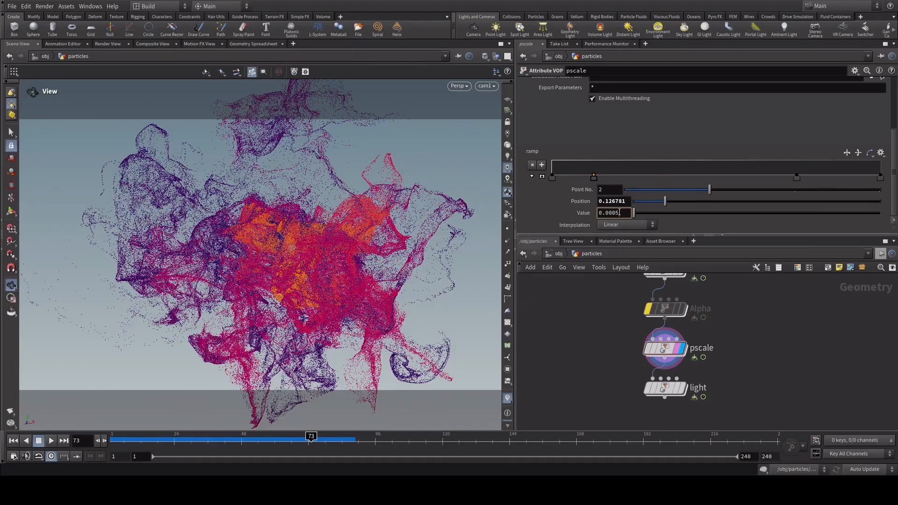
click(797, 177)
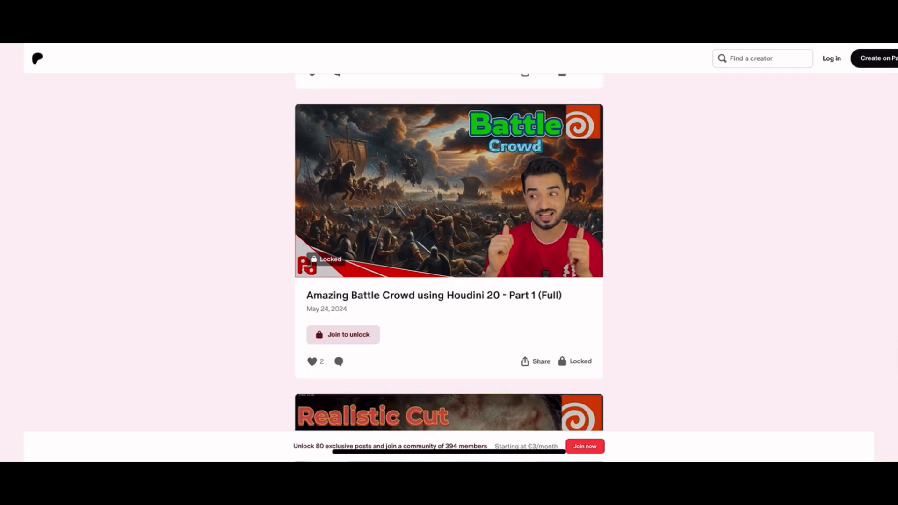
scroll(down, 3)
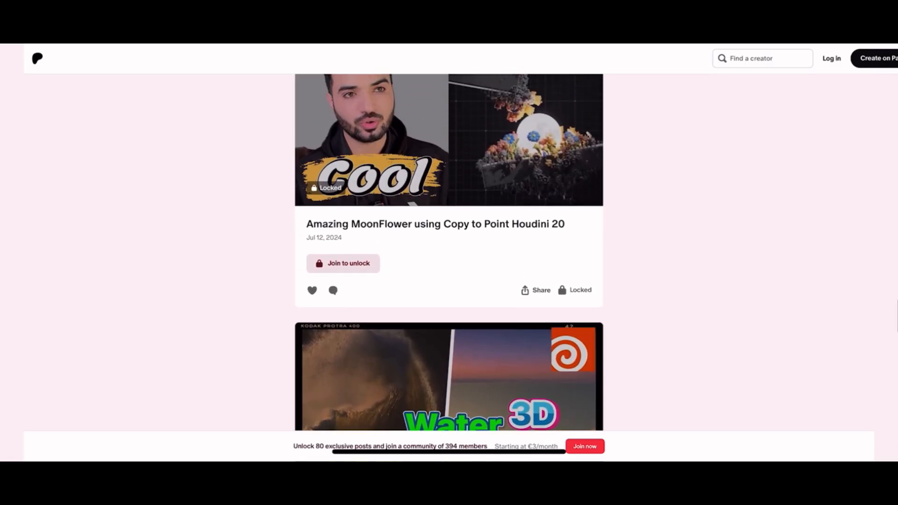
scroll(down, 3)
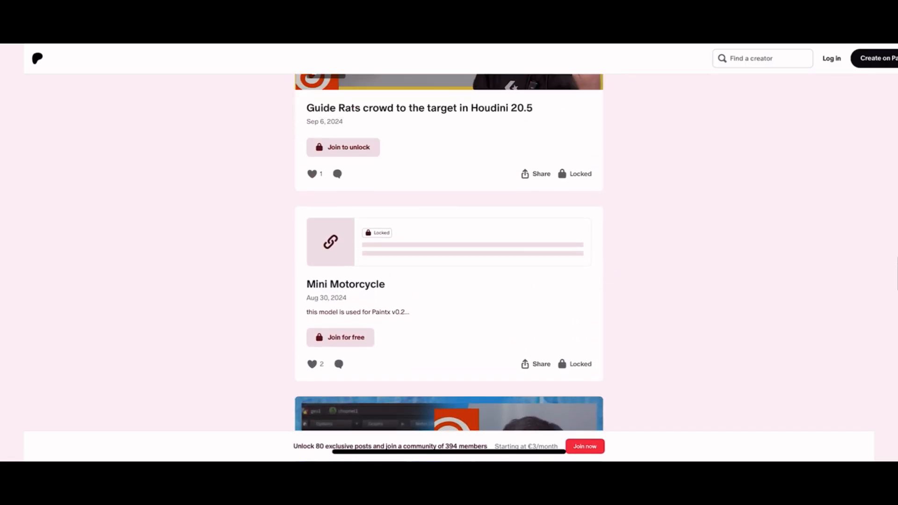
scroll(down, 3)
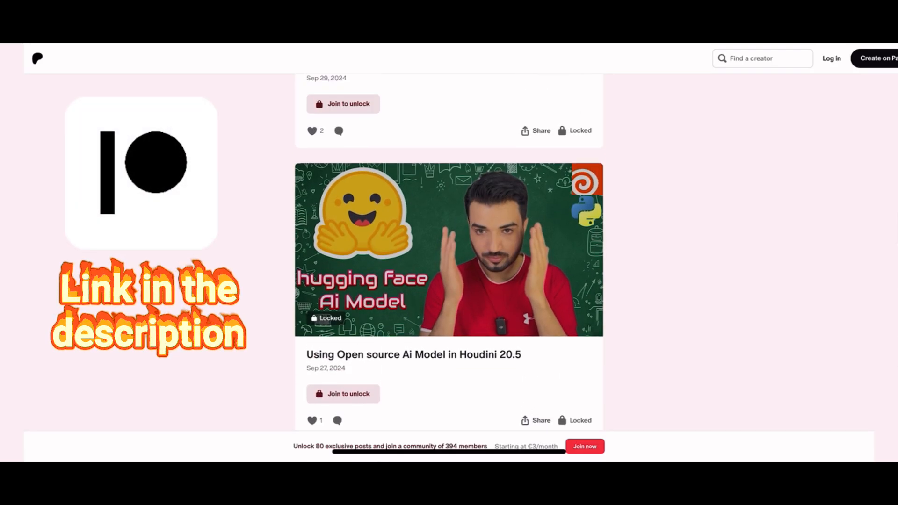
scroll(down, 3)
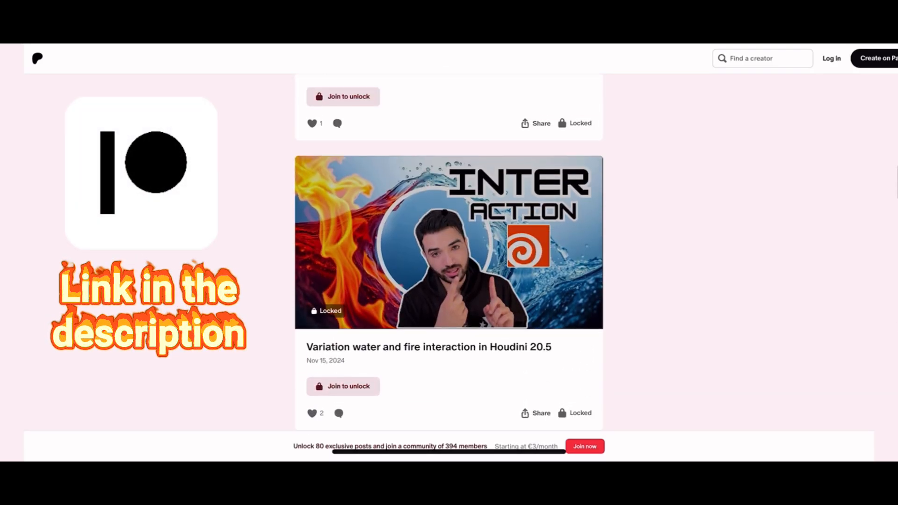
scroll(up, 3)
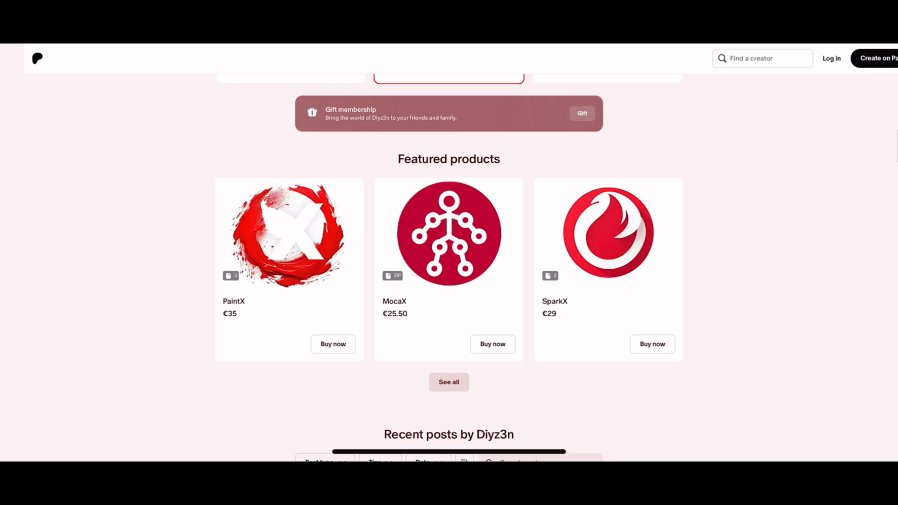
scroll(up, 3)
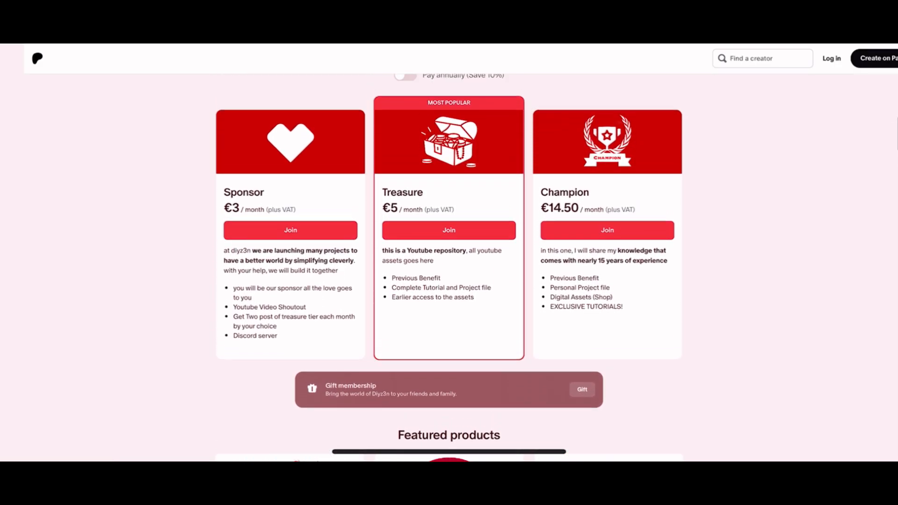
scroll(up, 3)
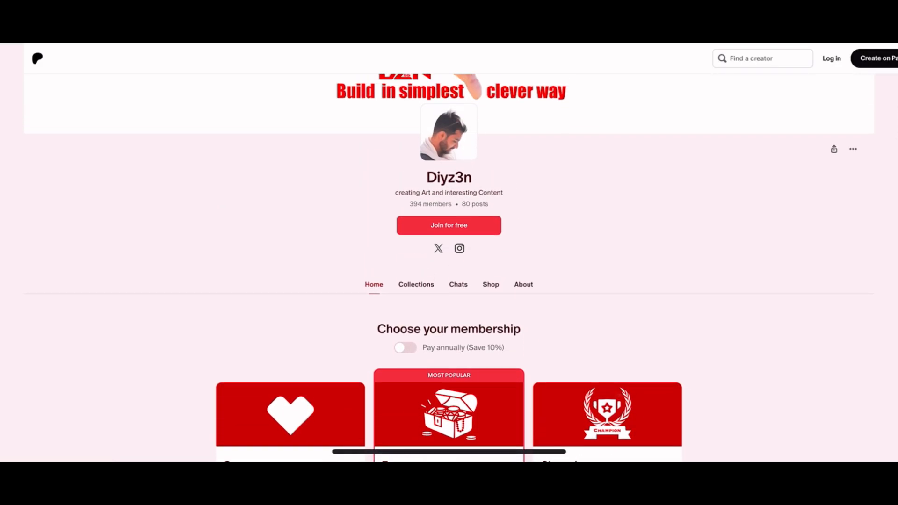
scroll(up, 3)
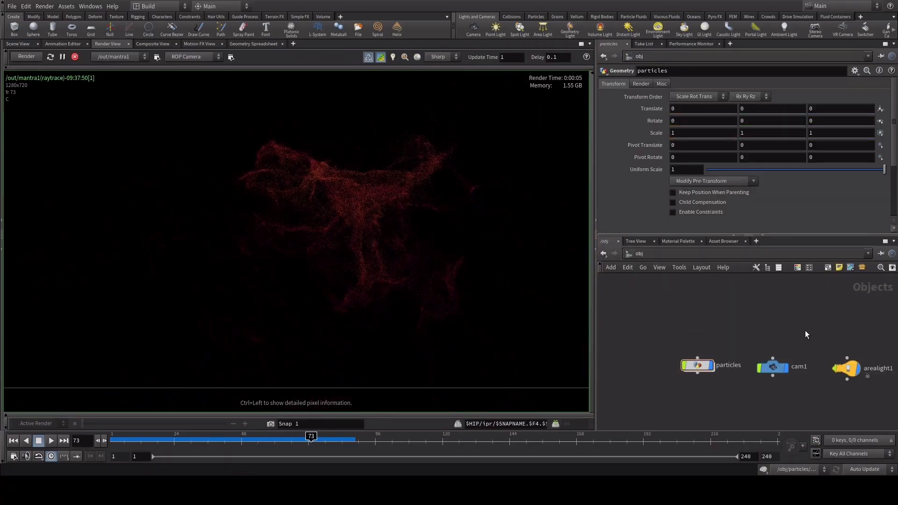
- Set cam1's render resolution width to 1920
click(772, 367)
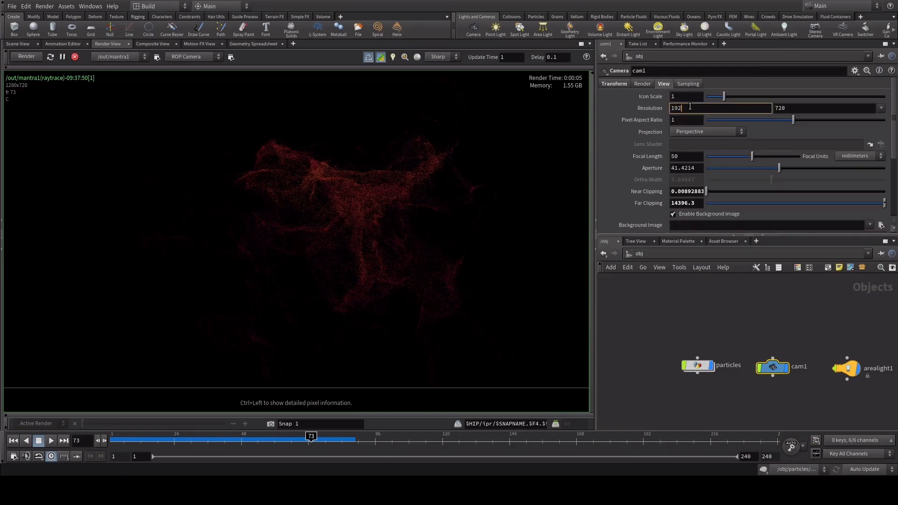
text(1920)
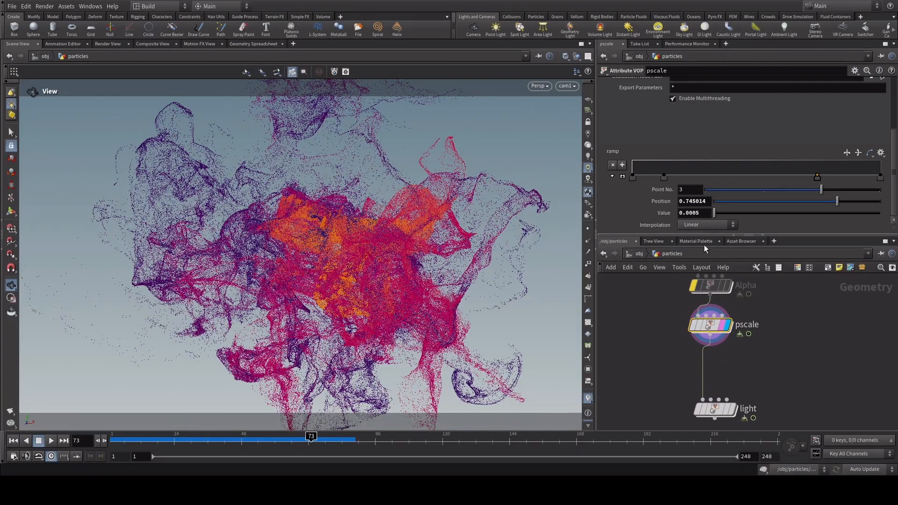
- Create a Principled Shader named particle_shader with Base Color 1 and zero roughness and reflection
click(696, 241)
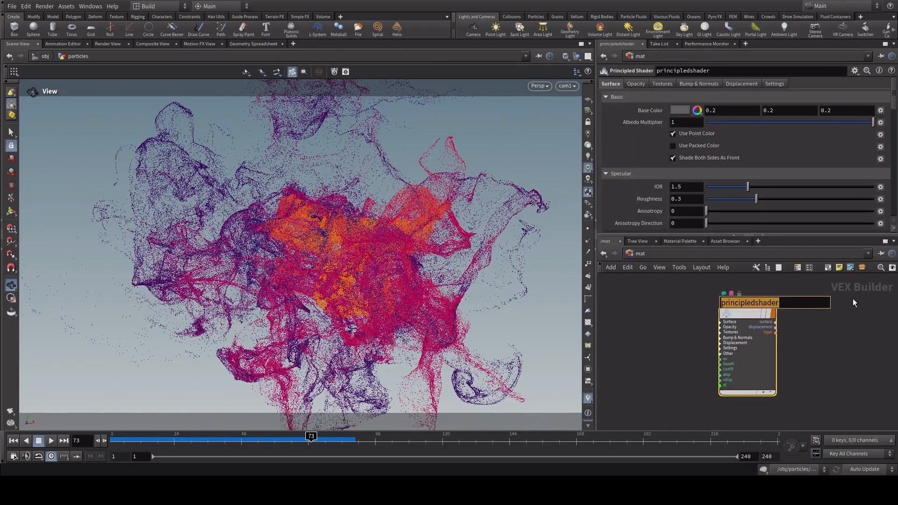
text(particle_s)
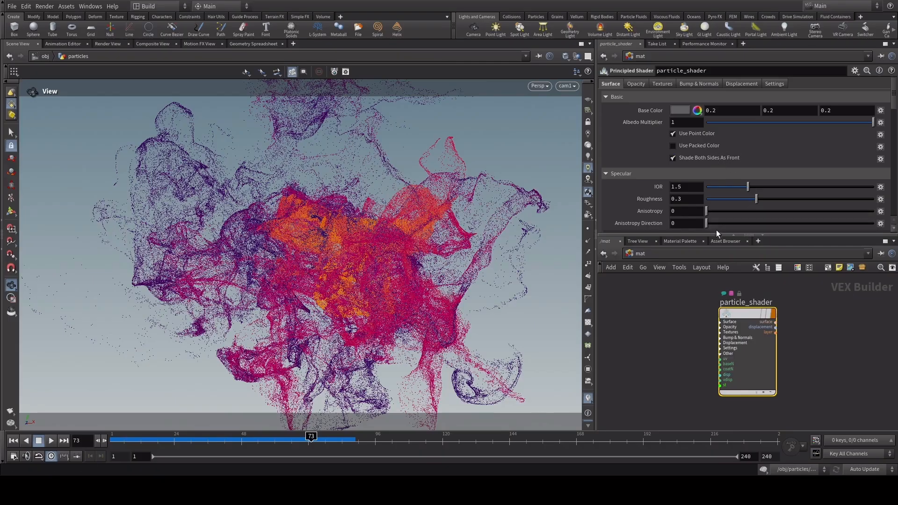
click(711, 111)
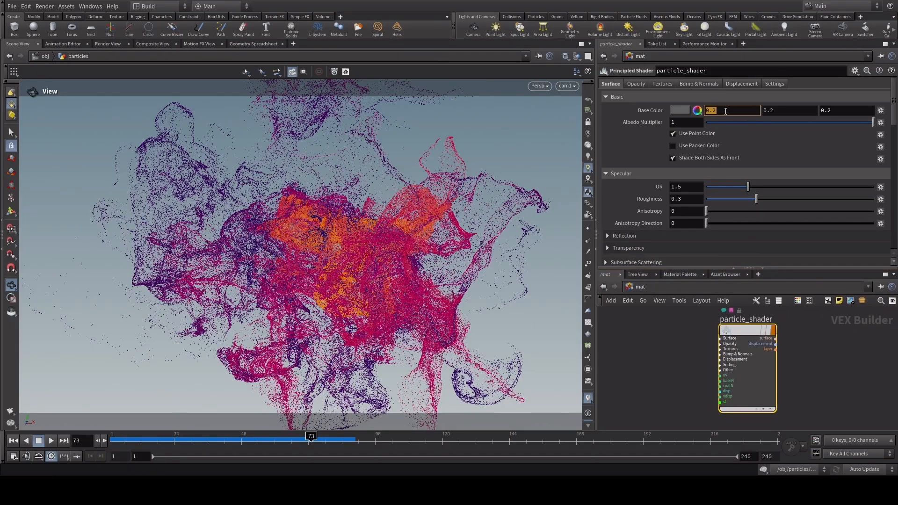
text(1)
click(687, 186)
text(1)
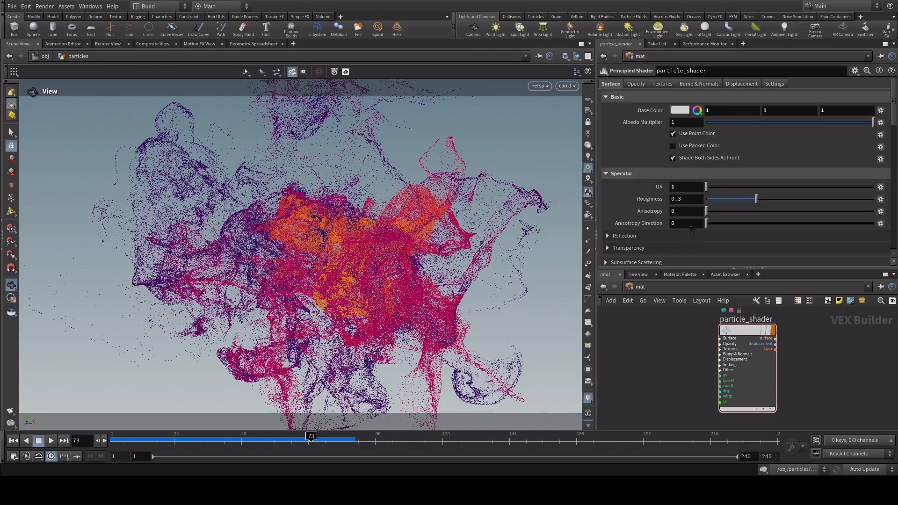
click(619, 236)
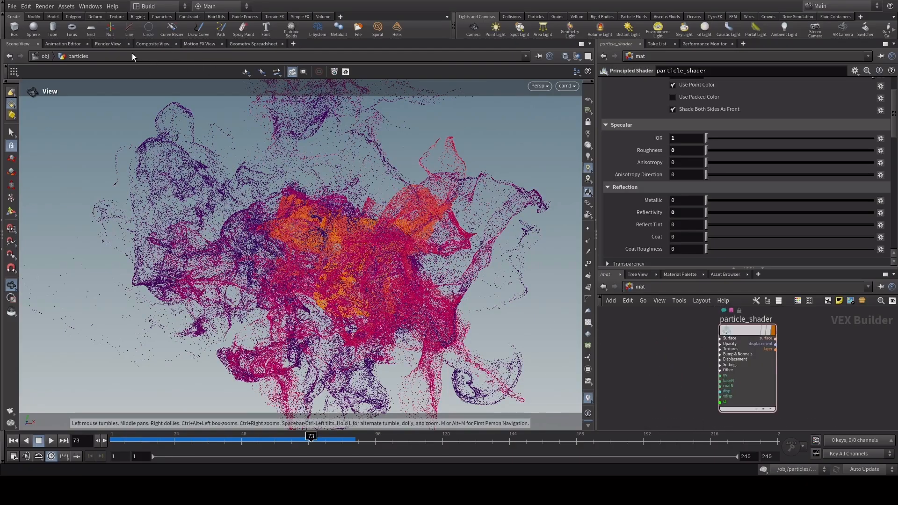
- Render the particle cloud in Render View with Mantra
click(107, 43)
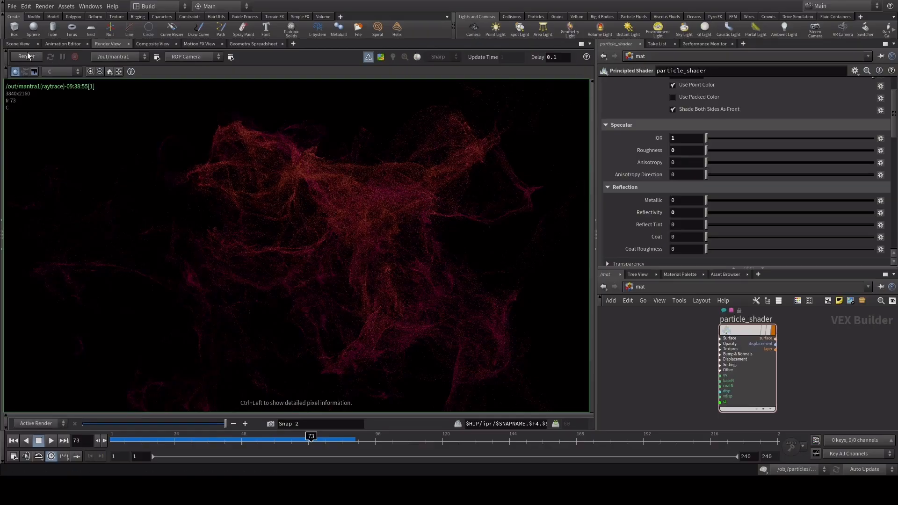
click(26, 56)
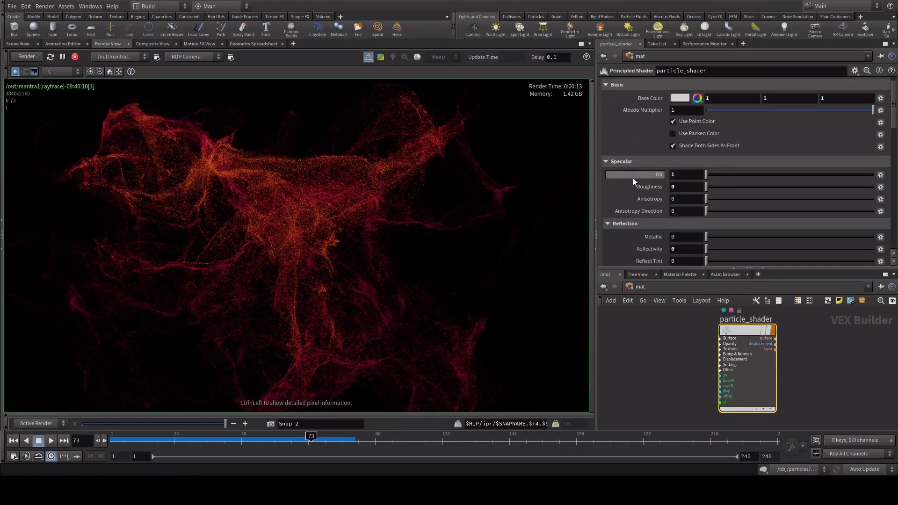
click(636, 83)
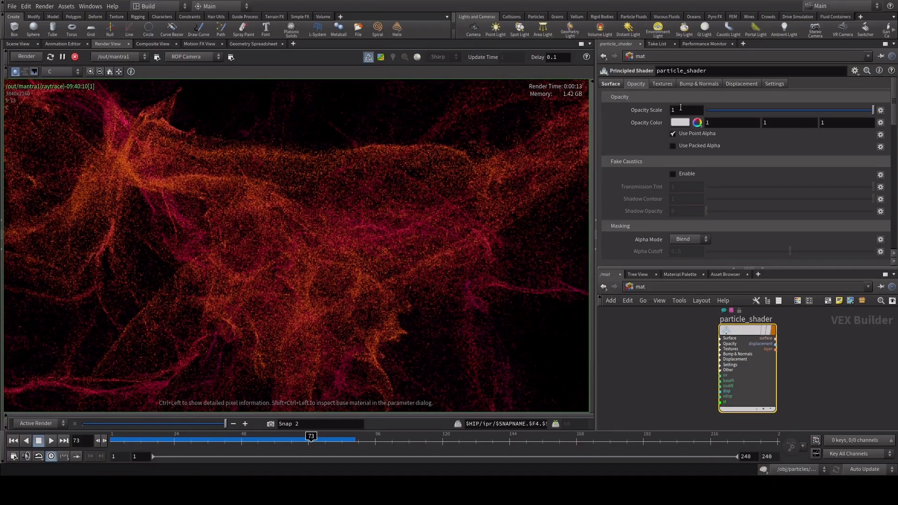
- Set particle_shader Opacity Scale to 0.1 and view the re-render's colour channel
text(0.0)
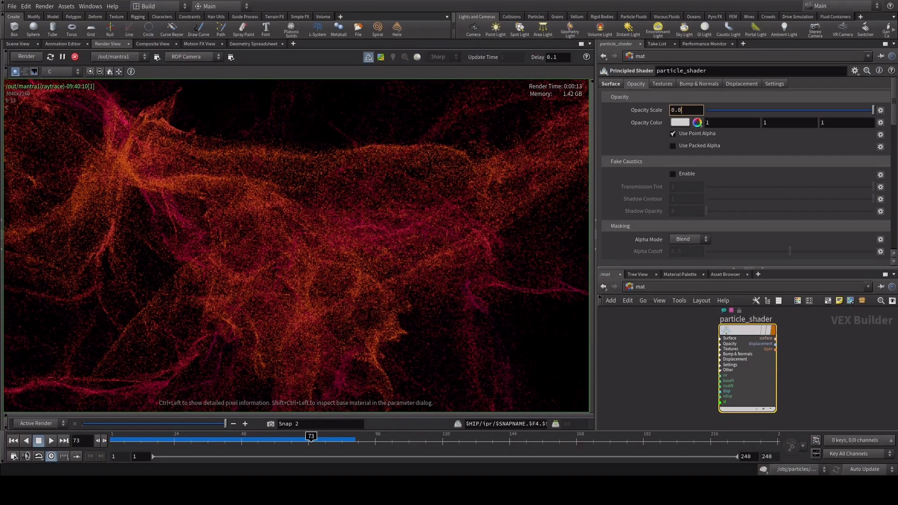
text(0.01)
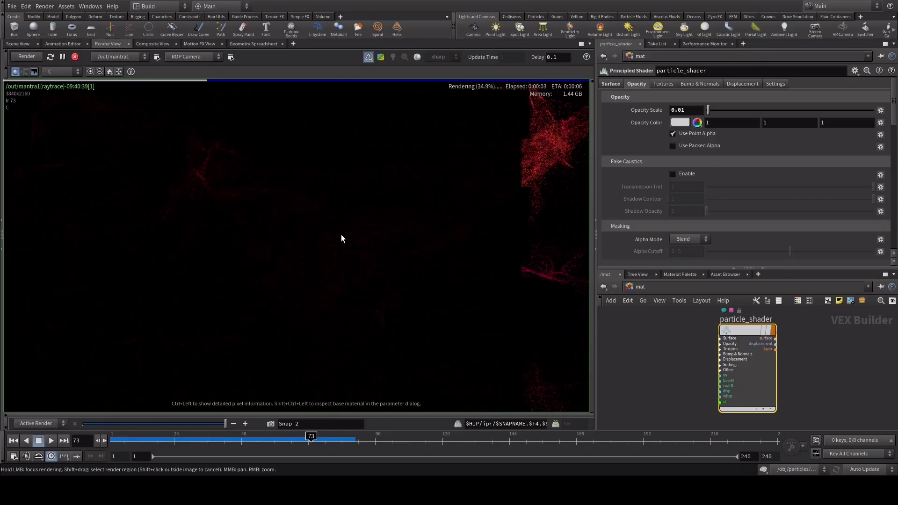
text(0.1)
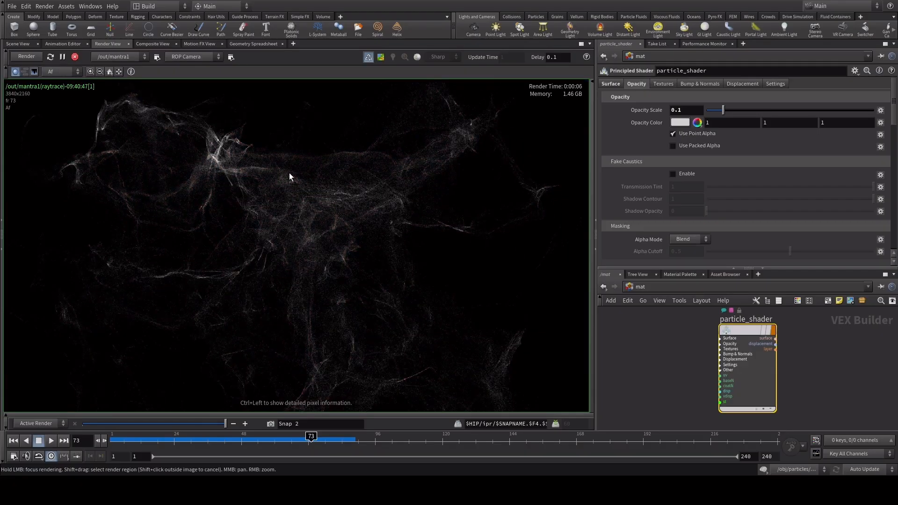
mouse_move(255, 185)
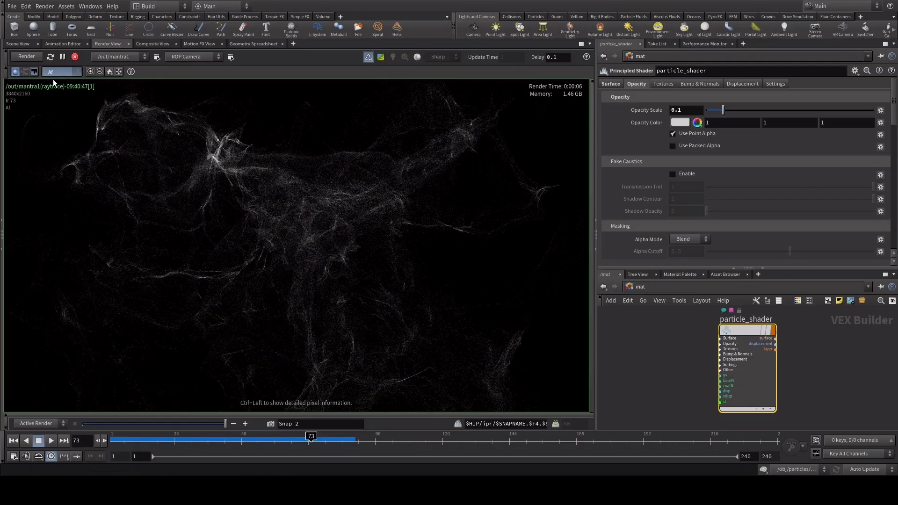
click(610, 83)
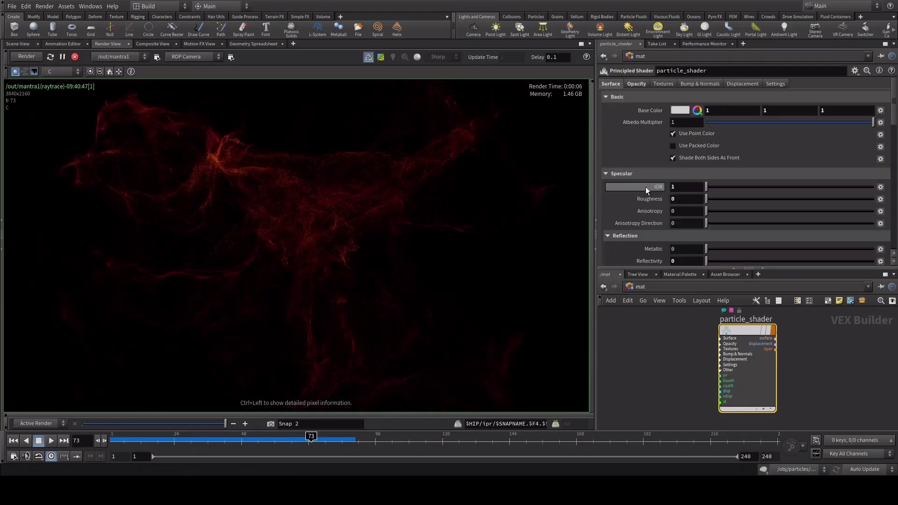
- Disable Emission Illuminates Objects, set emission intensity 0.3 and use the particles' point colour
scroll(down, 3)
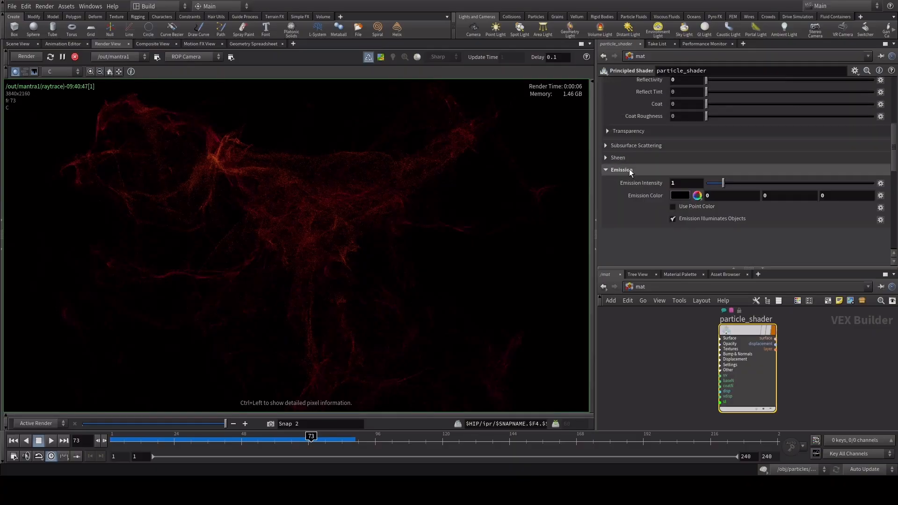
mouse_move(673, 316)
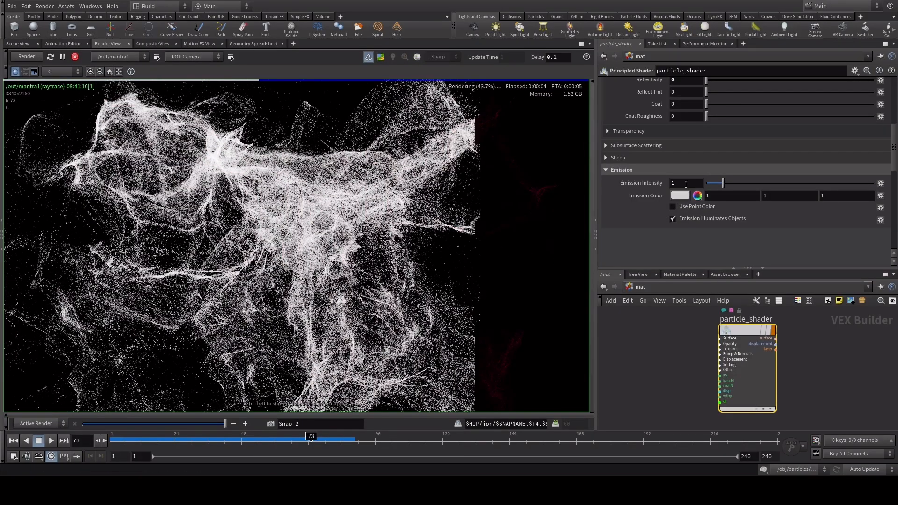
click(673, 219)
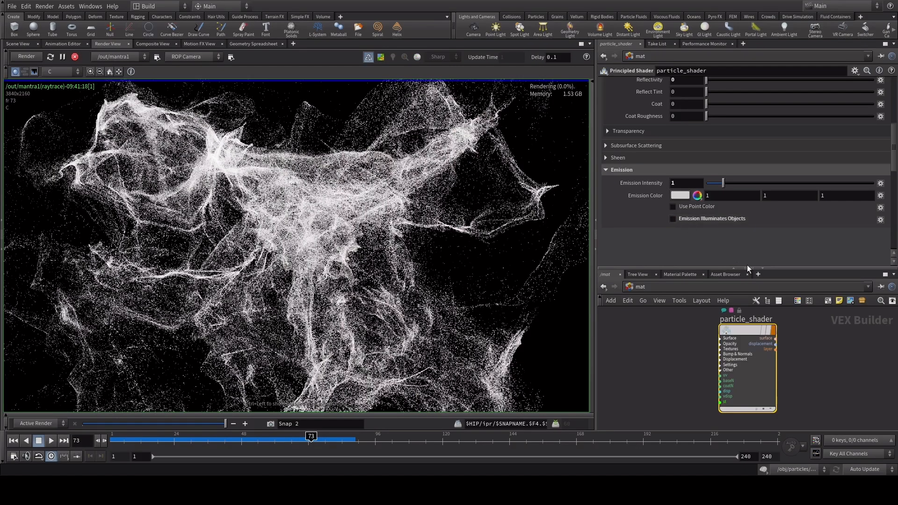
click(686, 184)
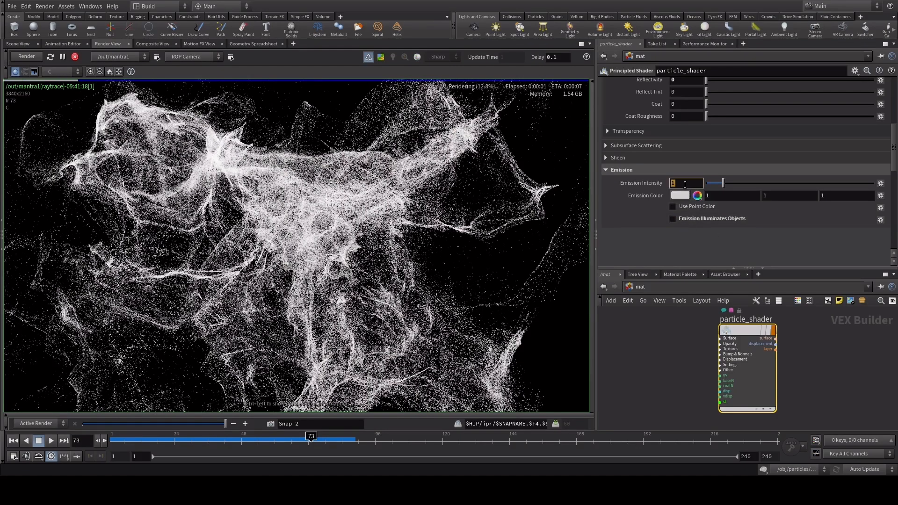
text(0.3)
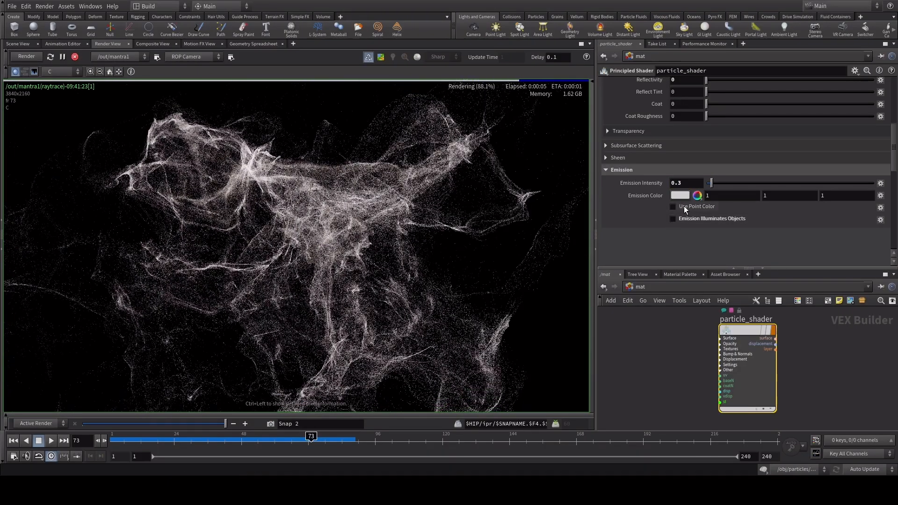
click(673, 206)
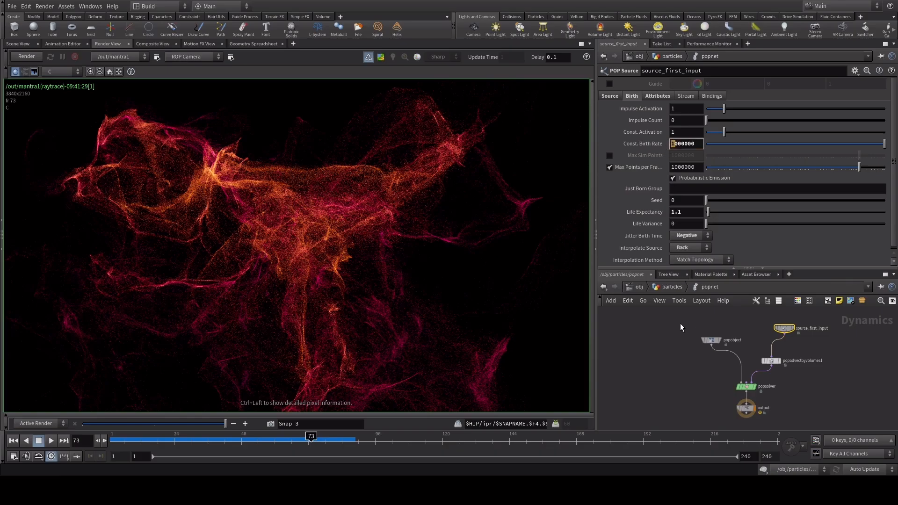
- Raise the birth rate to 5000000, then show the Material Palette with particle_shader selected
text(5000000)
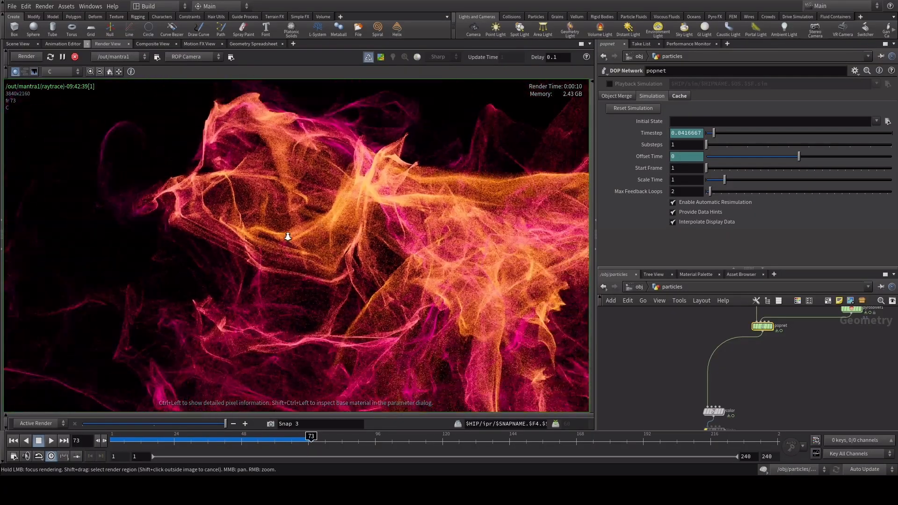
click(696, 275)
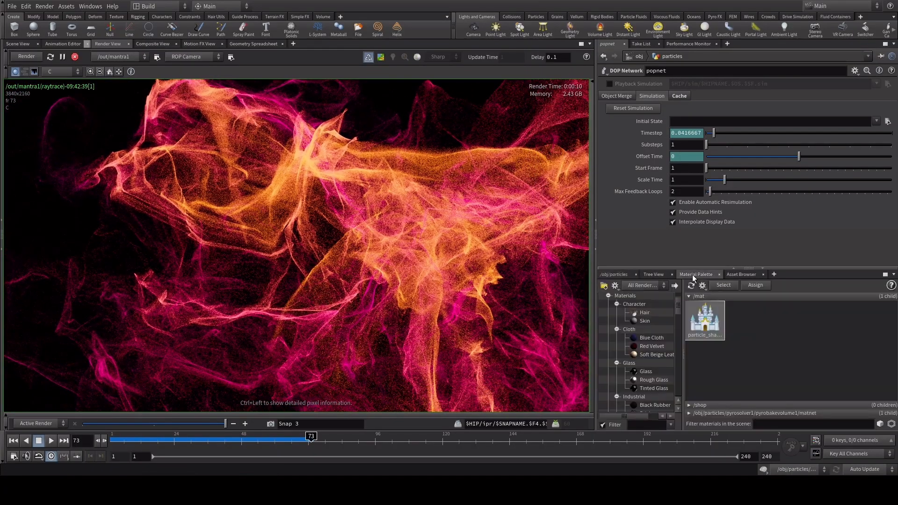
double_click(704, 319)
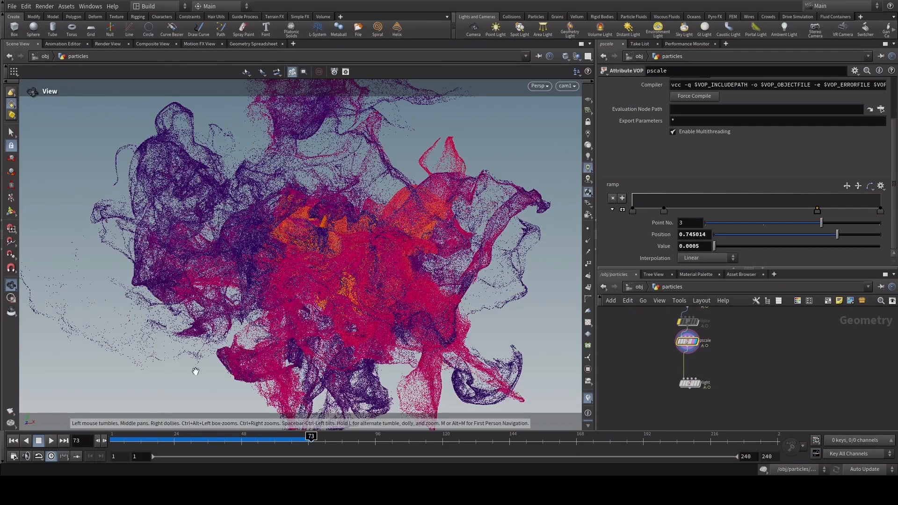
mouse_move(753, 367)
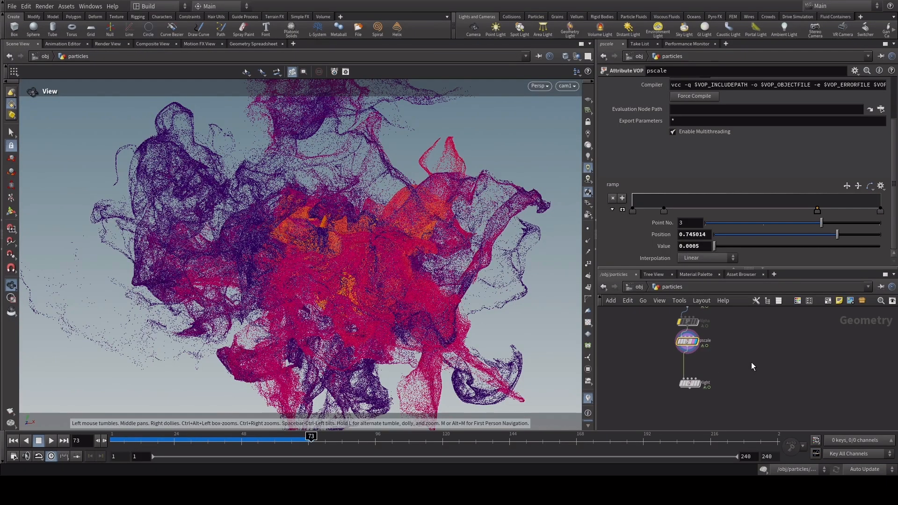
- Retime the particles to speed 0.5 with Subdivision interpolation and Scale Velocities enabled
drag(310, 437, 175, 437)
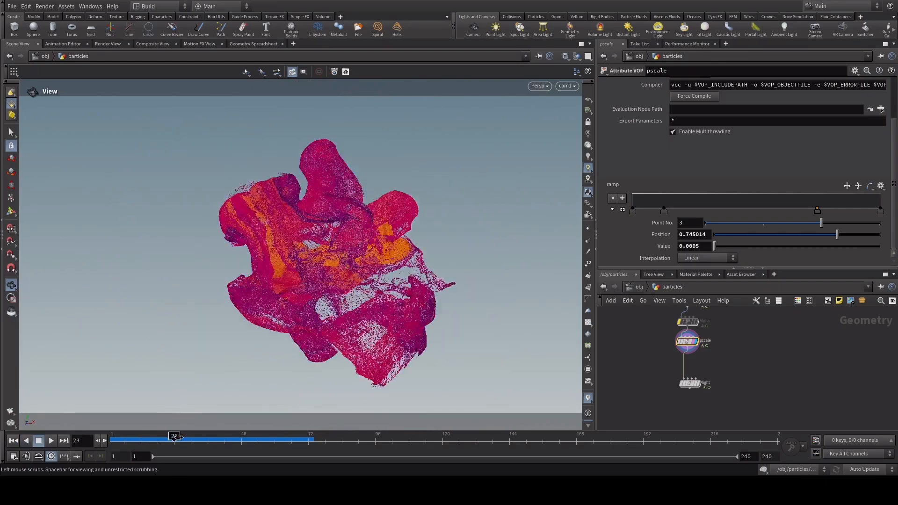
drag(175, 437, 222, 437)
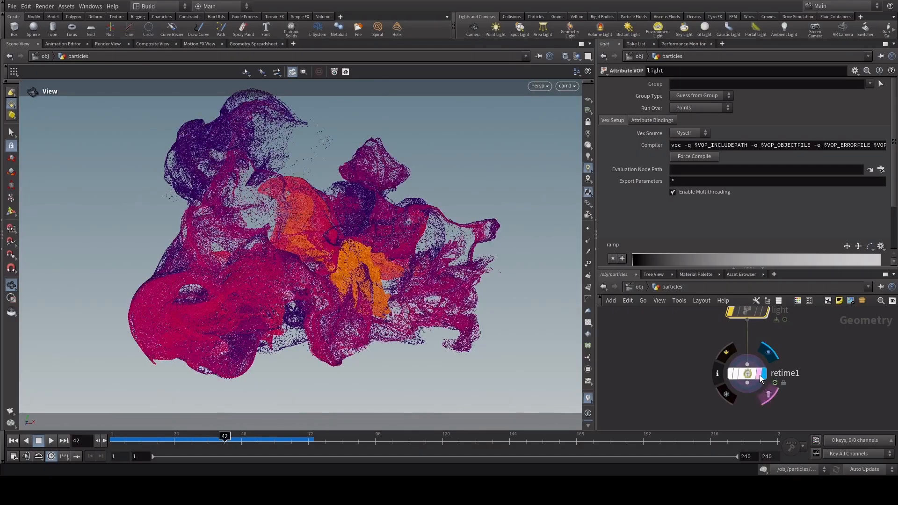
click(747, 374)
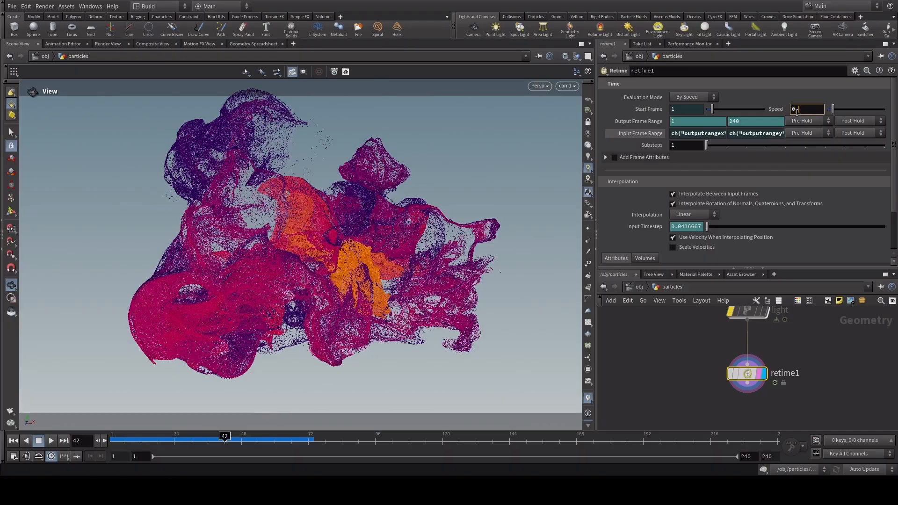
text(0.5)
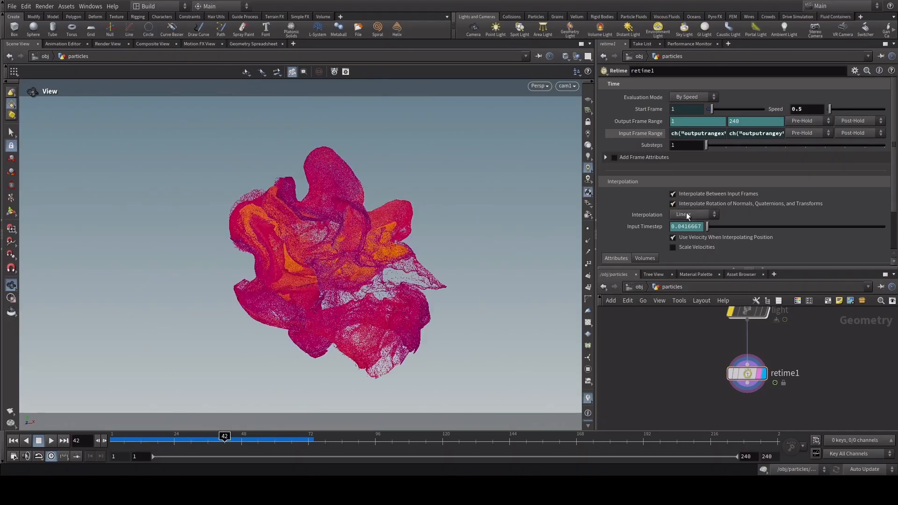
click(694, 215)
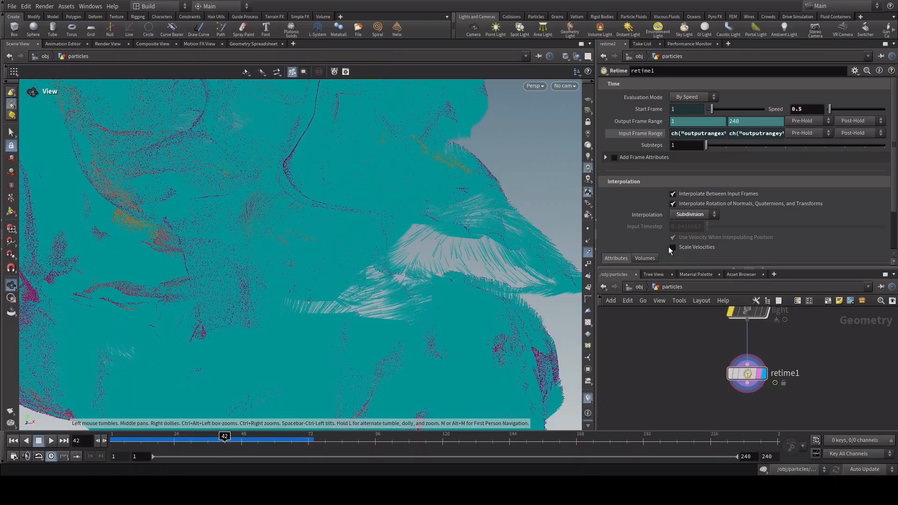
click(673, 247)
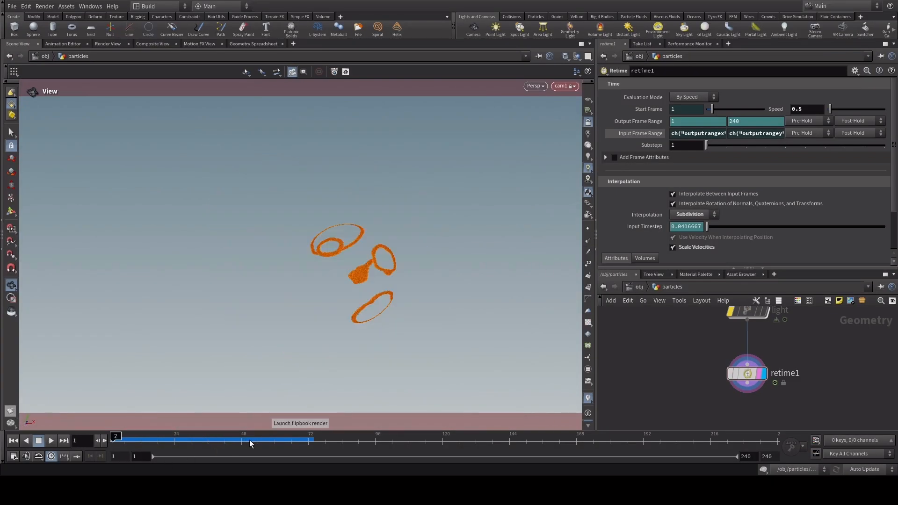
click(299, 424)
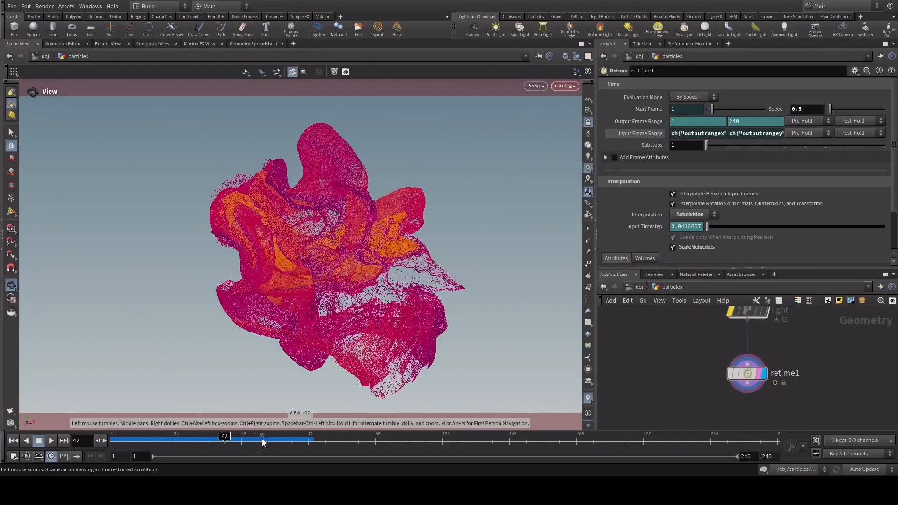
drag(223, 437, 279, 437)
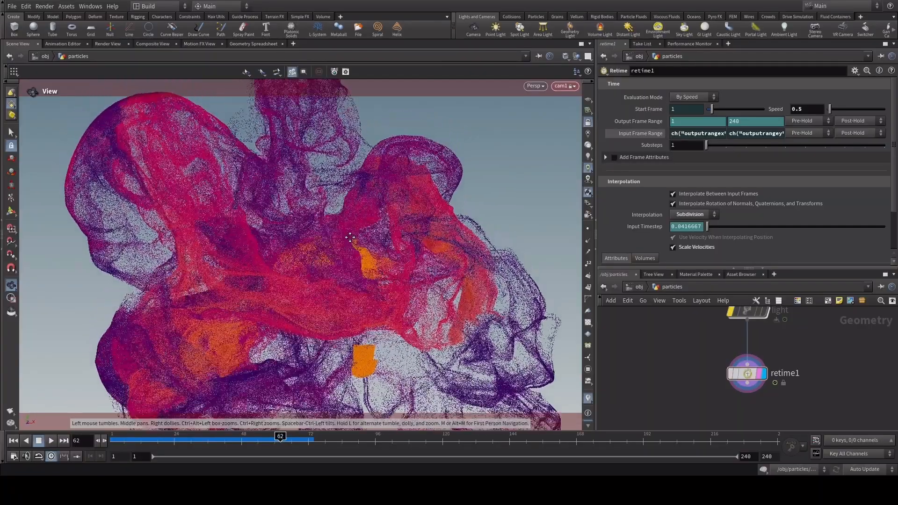
click(109, 43)
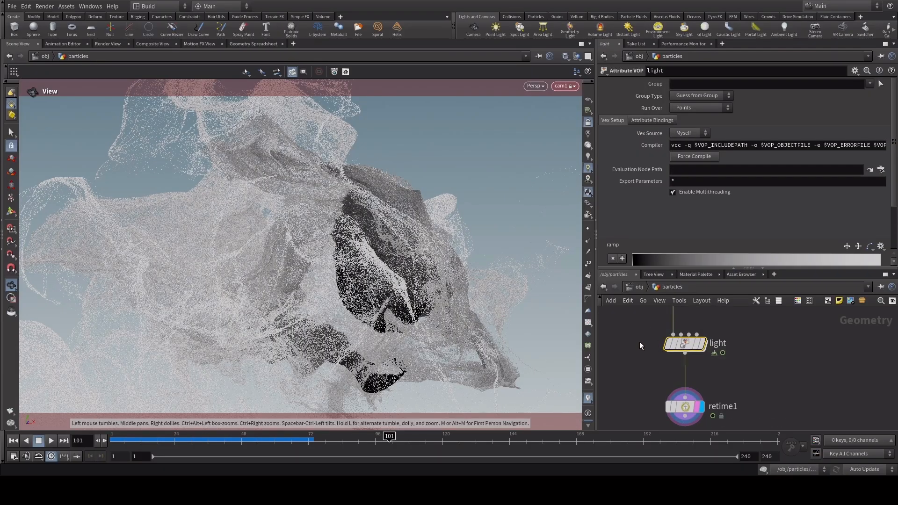
- Inside the light VOP, rename the bind export to emitint
double_click(685, 344)
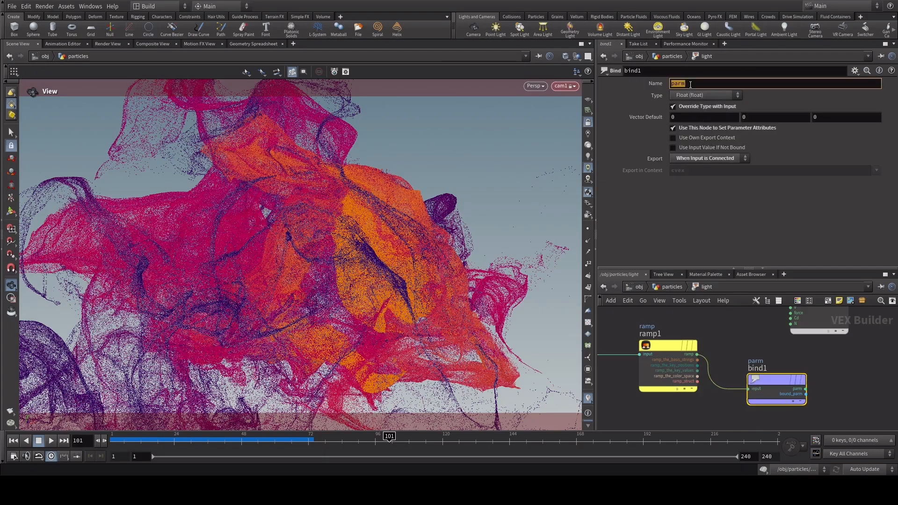
text(emitint)
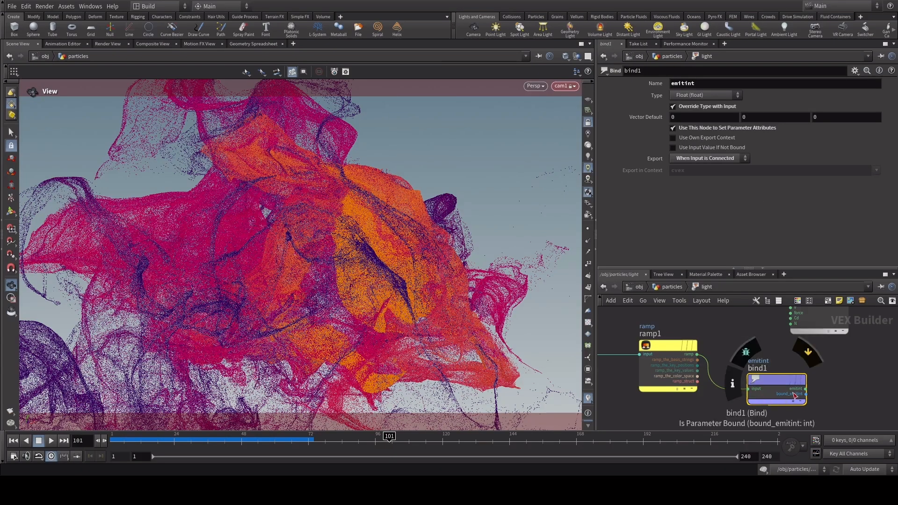
click(705, 274)
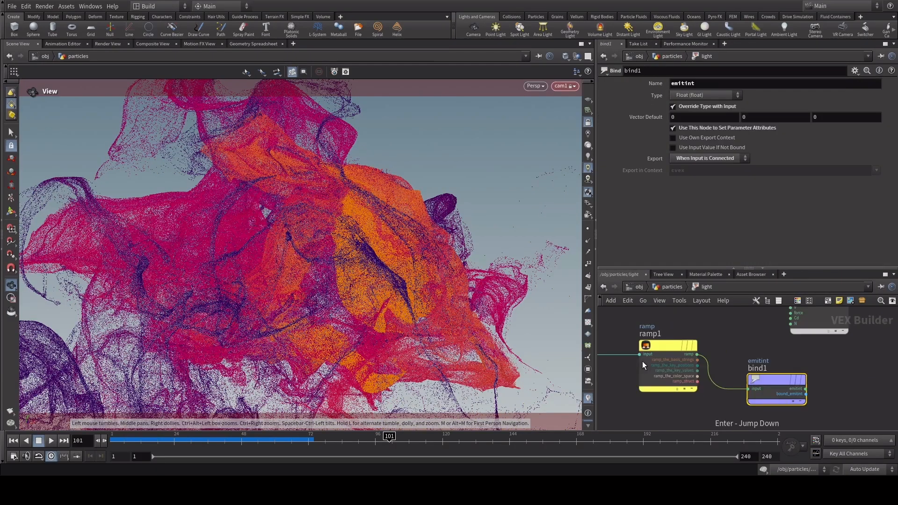
click(668, 345)
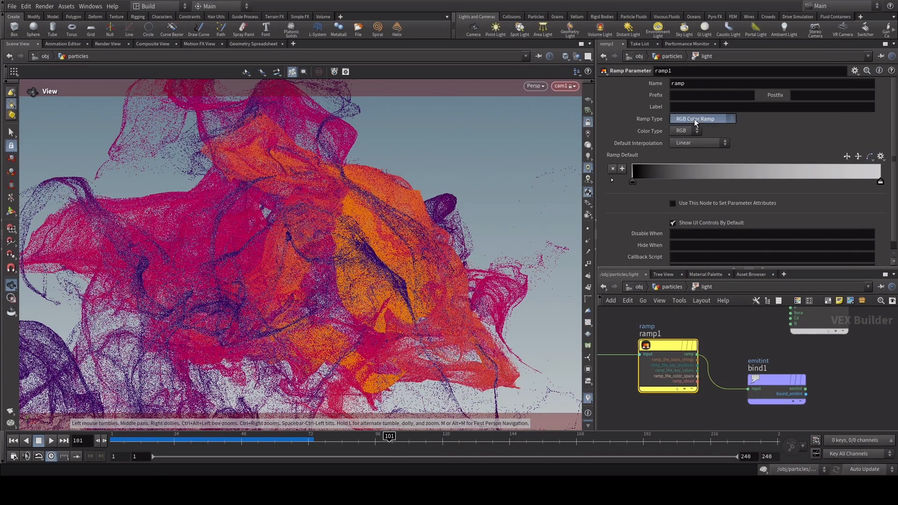
- Slide the light-mask ramp key to about 0.29 and view the rendered preview
click(702, 119)
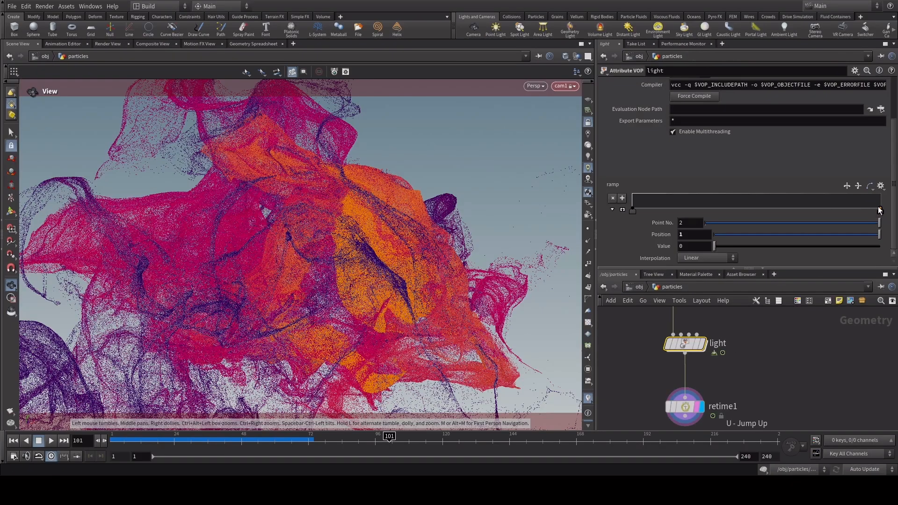
drag(879, 209, 630, 209)
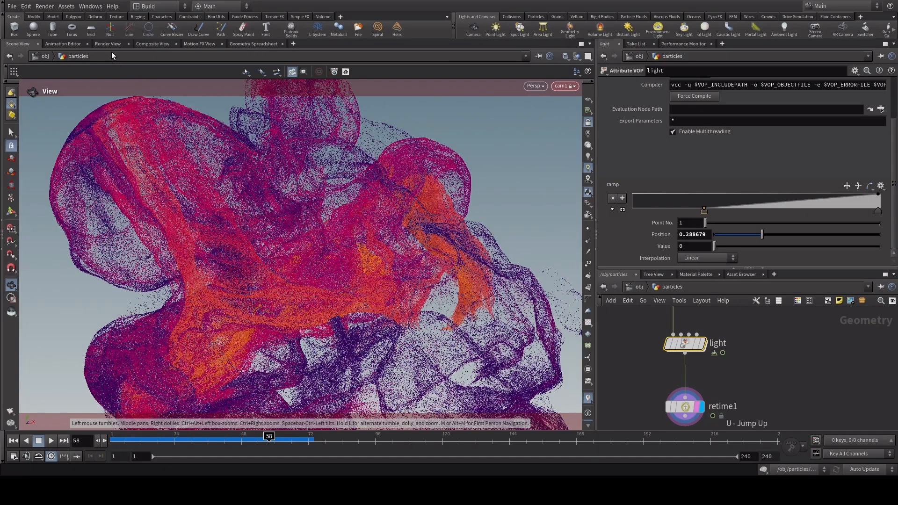
click(109, 43)
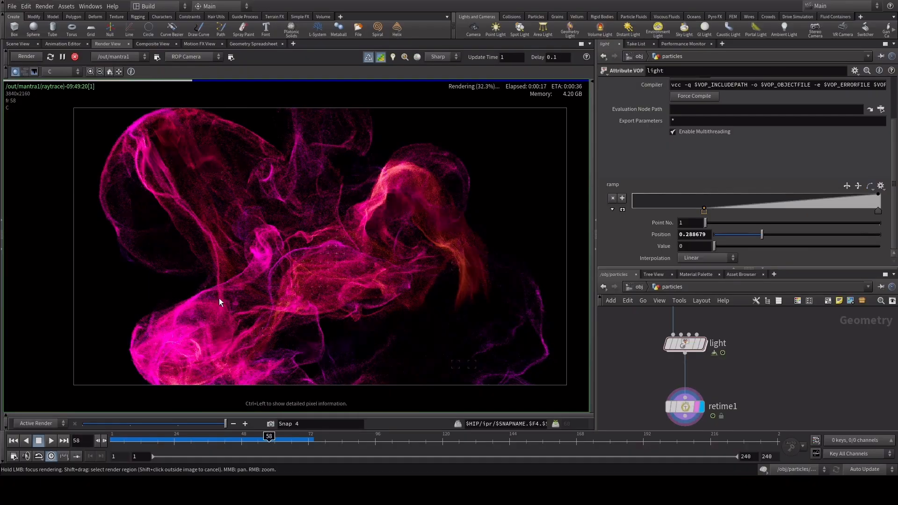
- Compare the render with the earlier snapshot and shift the ramp key earlier to brighten more particles
click(685, 343)
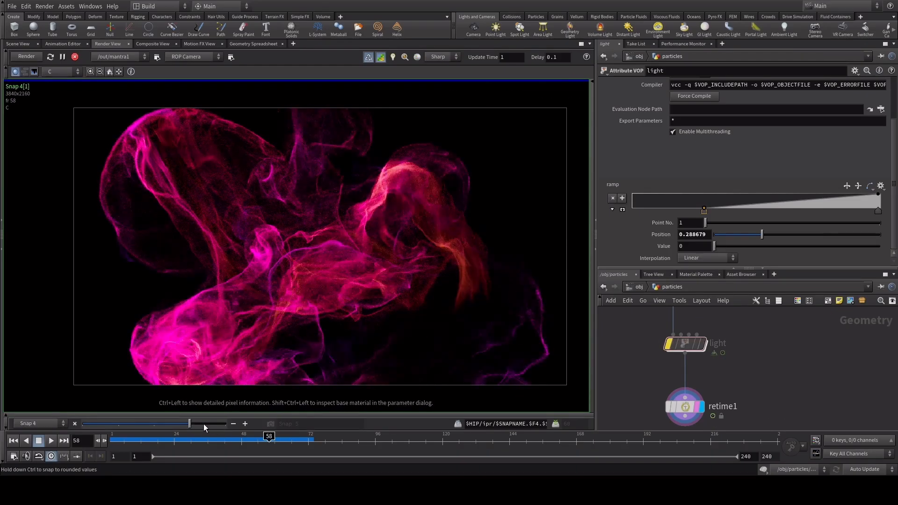
drag(703, 207, 689, 210)
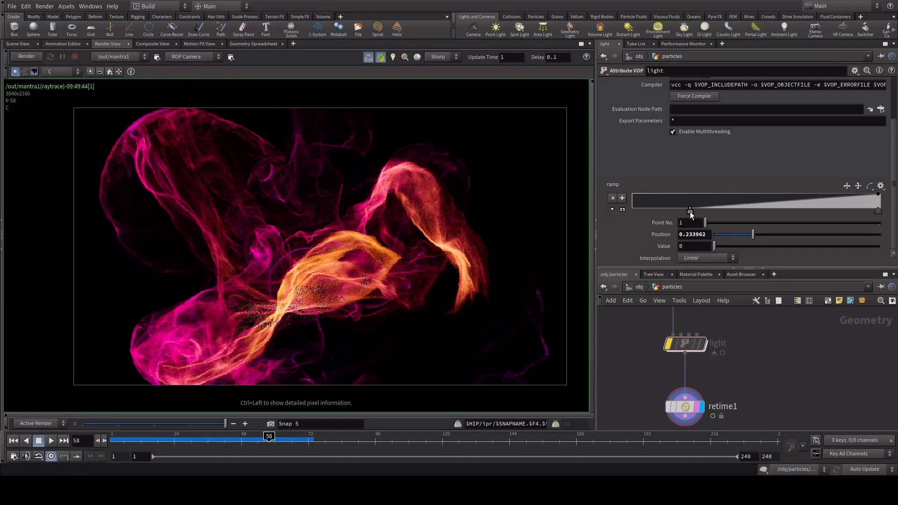
drag(690, 210, 641, 210)
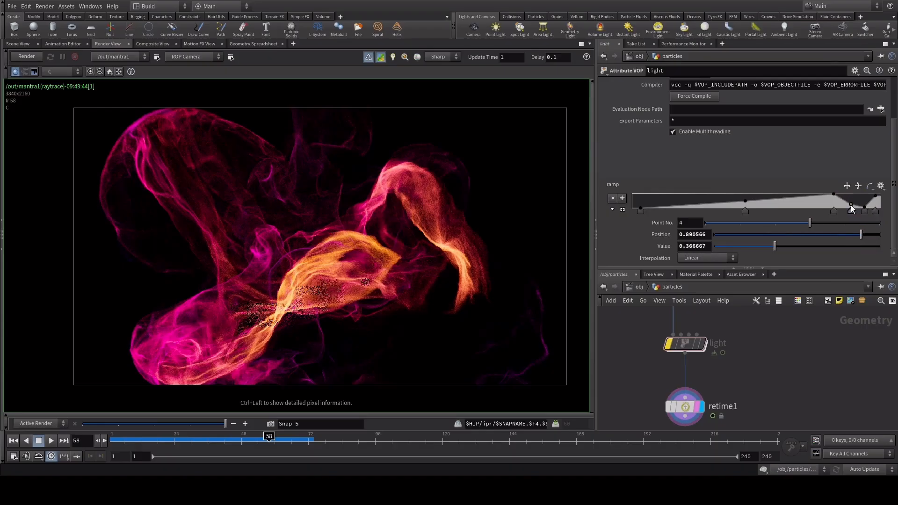
- Add a light-ramp key with value 0.03 and adjust the first key
click(672, 211)
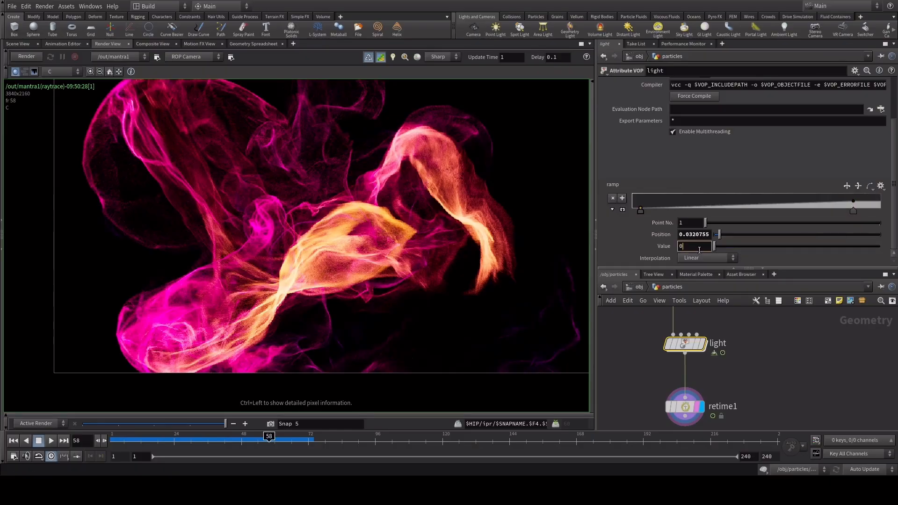
text(0.03)
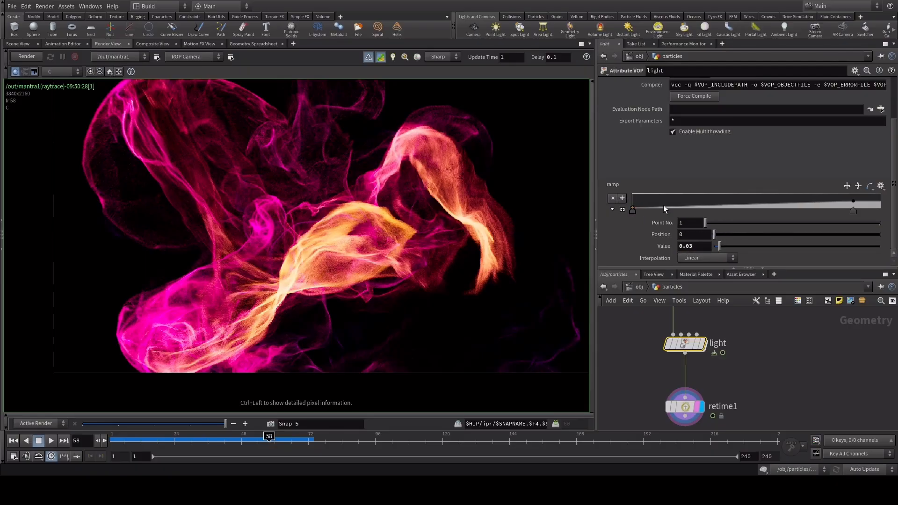
click(663, 204)
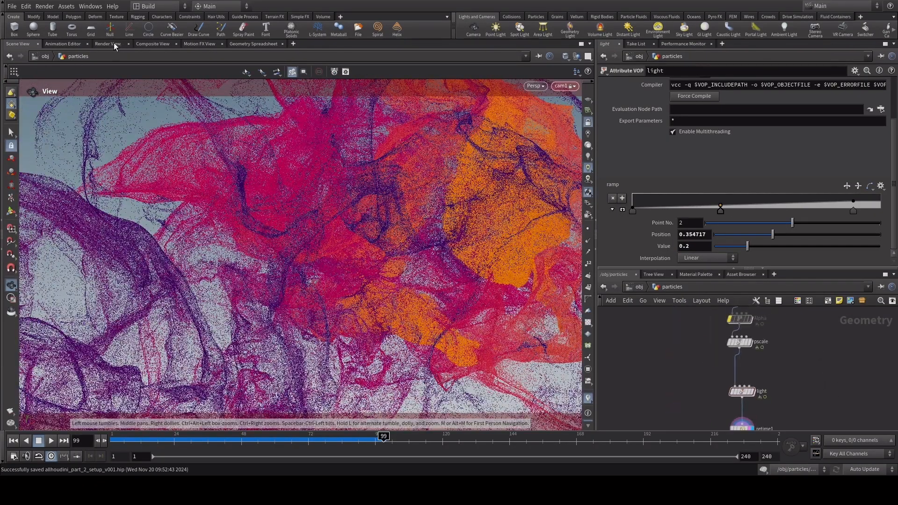
- Start a Mantra IPR render of frame 99 in Render View
click(108, 43)
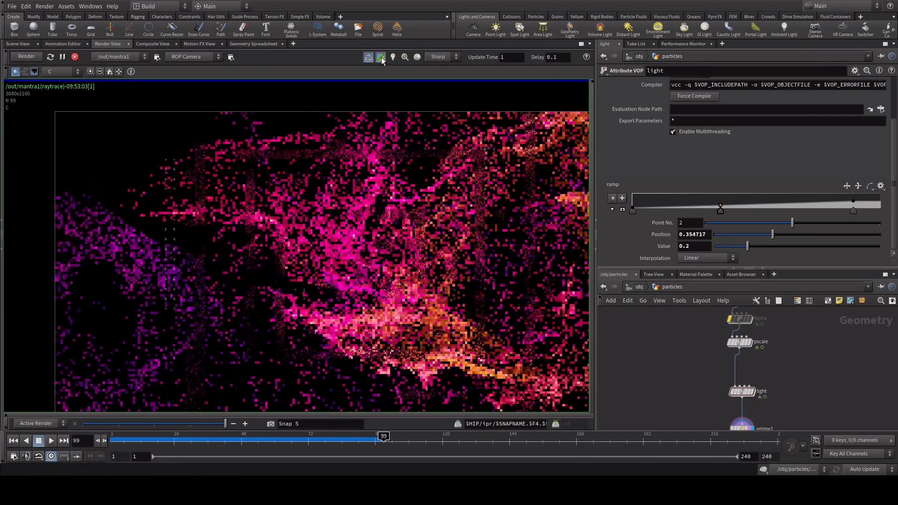
click(381, 57)
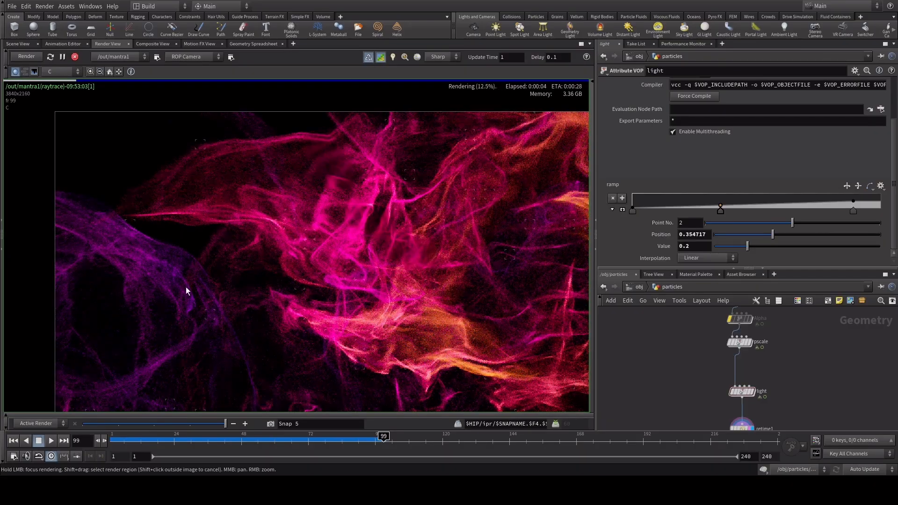